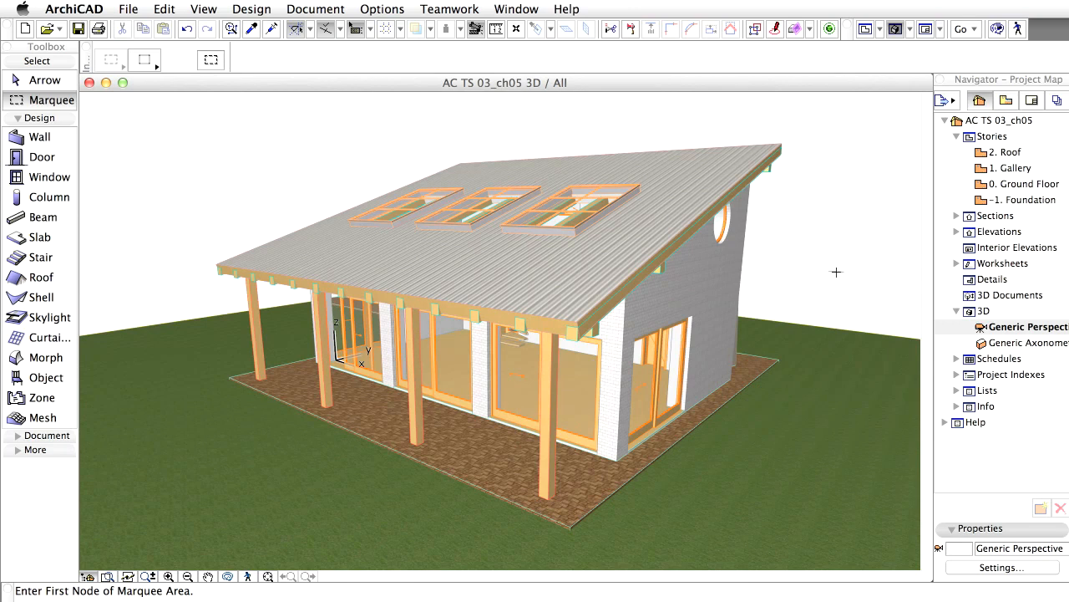
Step: Open the 0. Ground Floor story from the Navigator, leaving the 3D view
click(1022, 182)
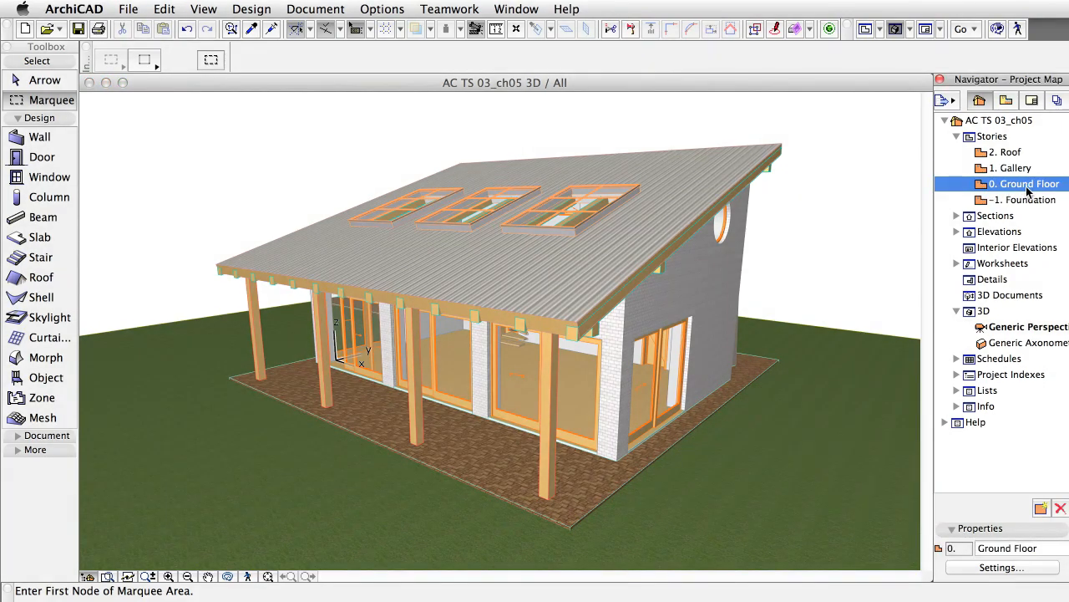
double_click(1023, 182)
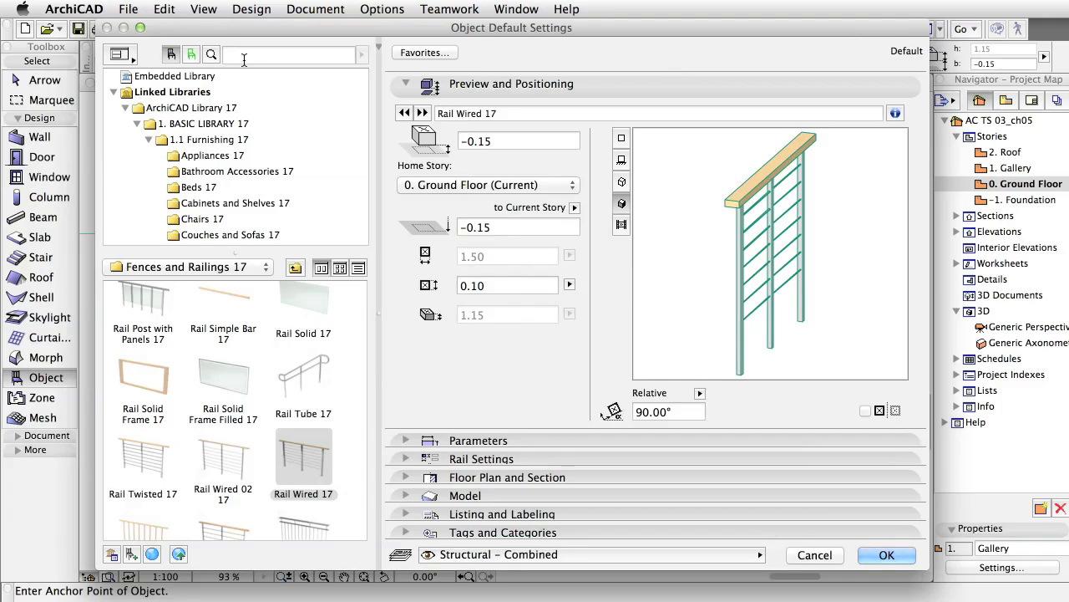
Step: Choose WC 17 from the library with elevation 0.00 and rotation 180°
text(WC)
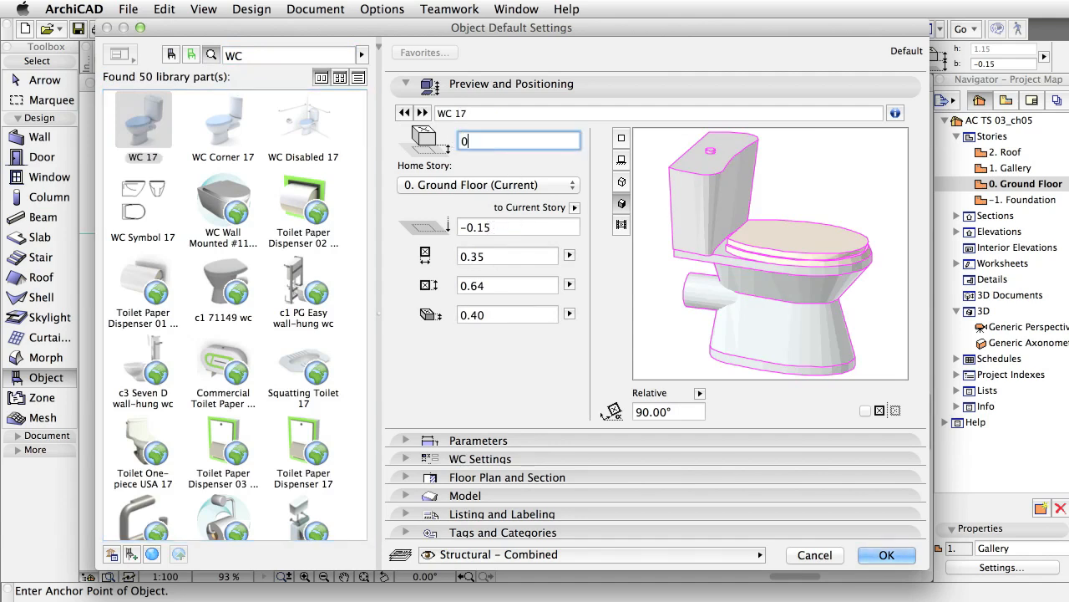
text(0.00)
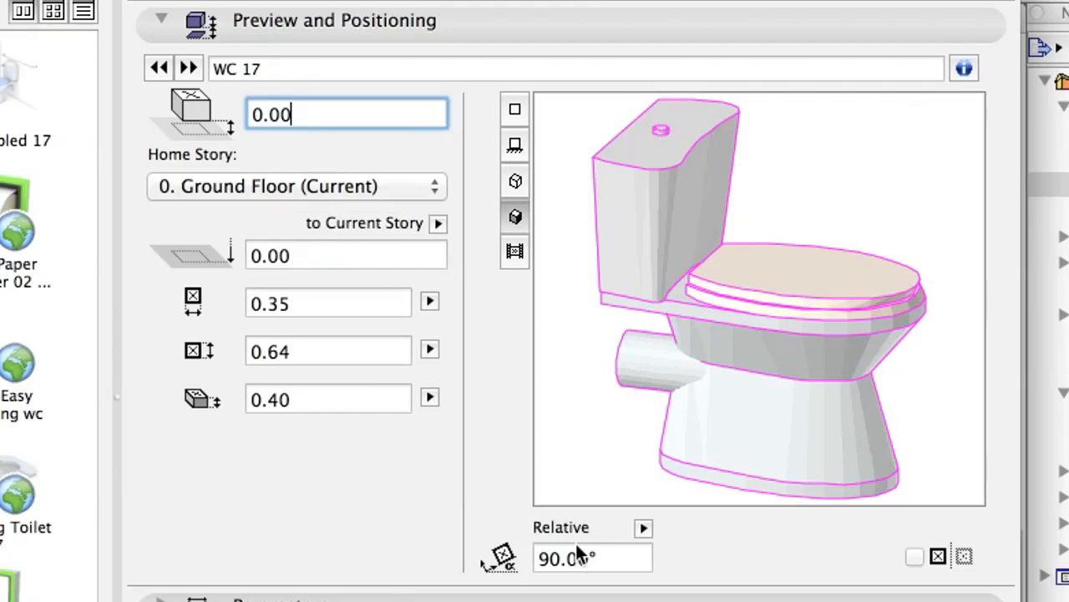
text(180)
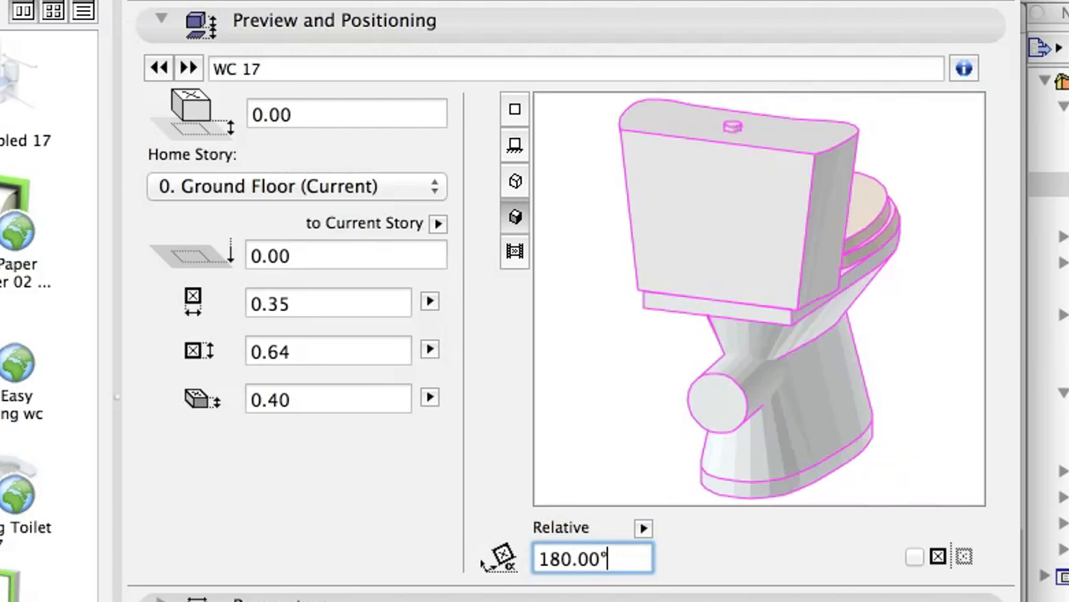
mouse_move(414, 198)
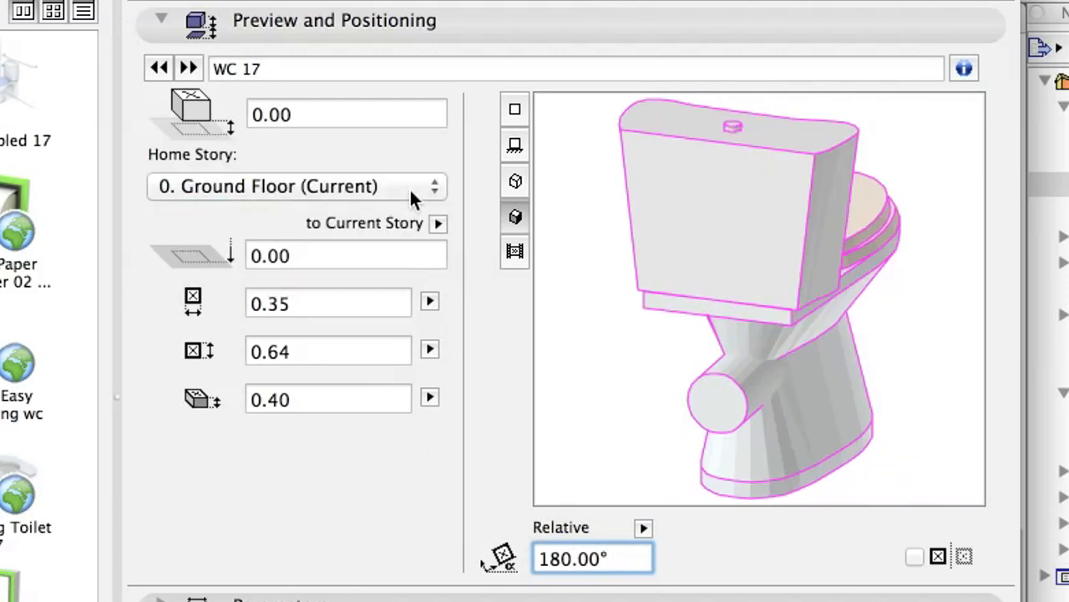
mouse_move(514, 226)
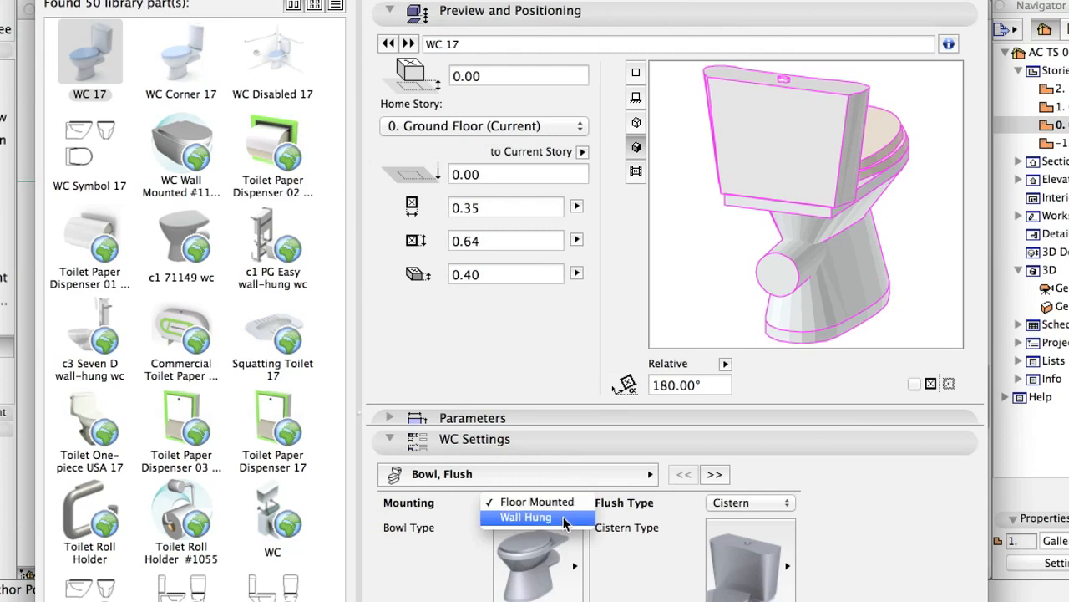
click(524, 518)
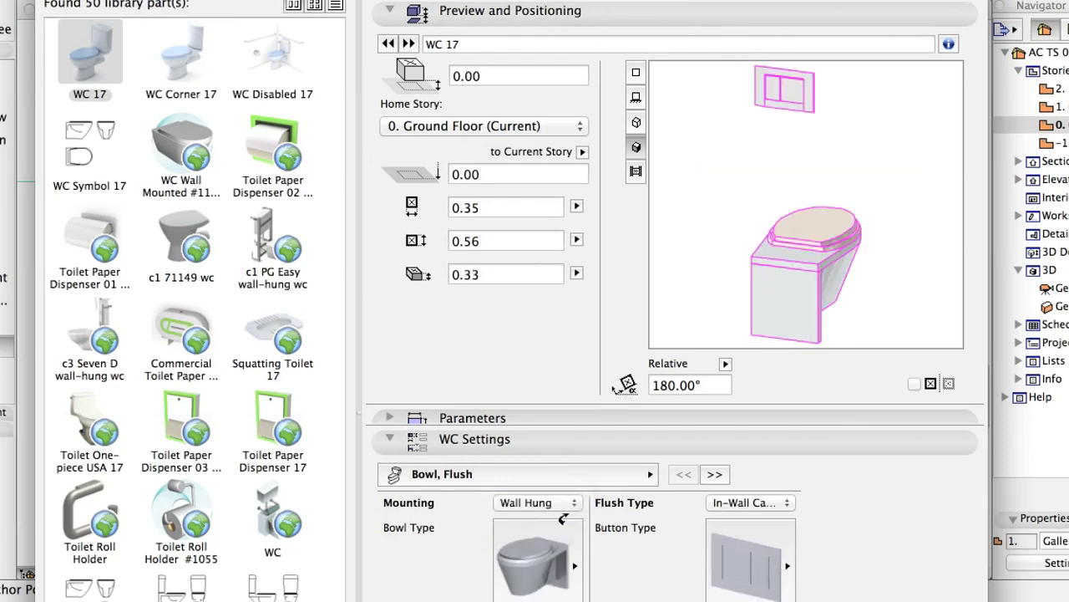
click(536, 501)
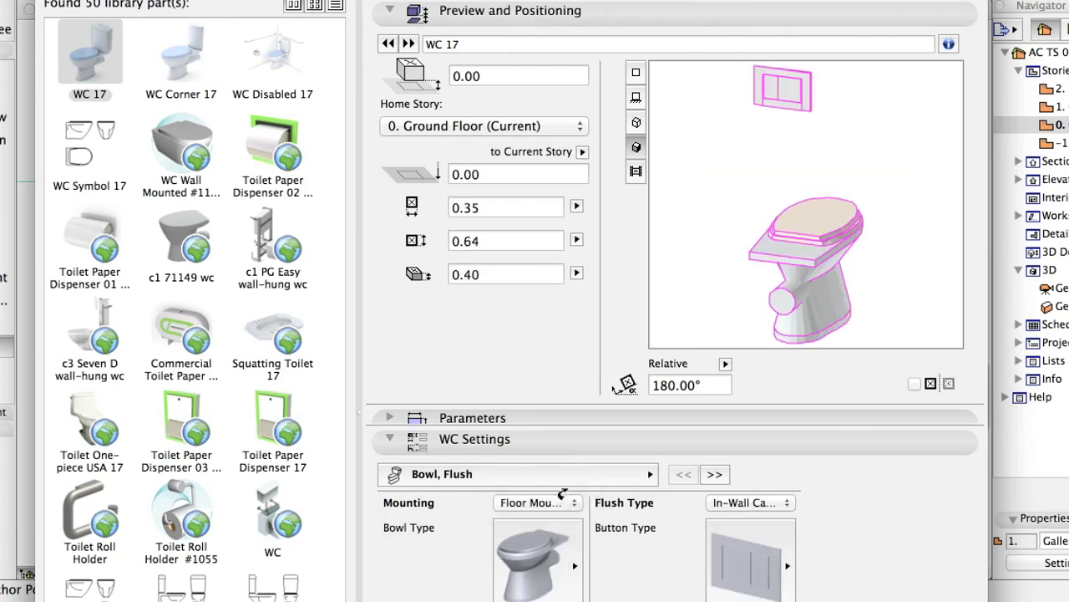
click(750, 503)
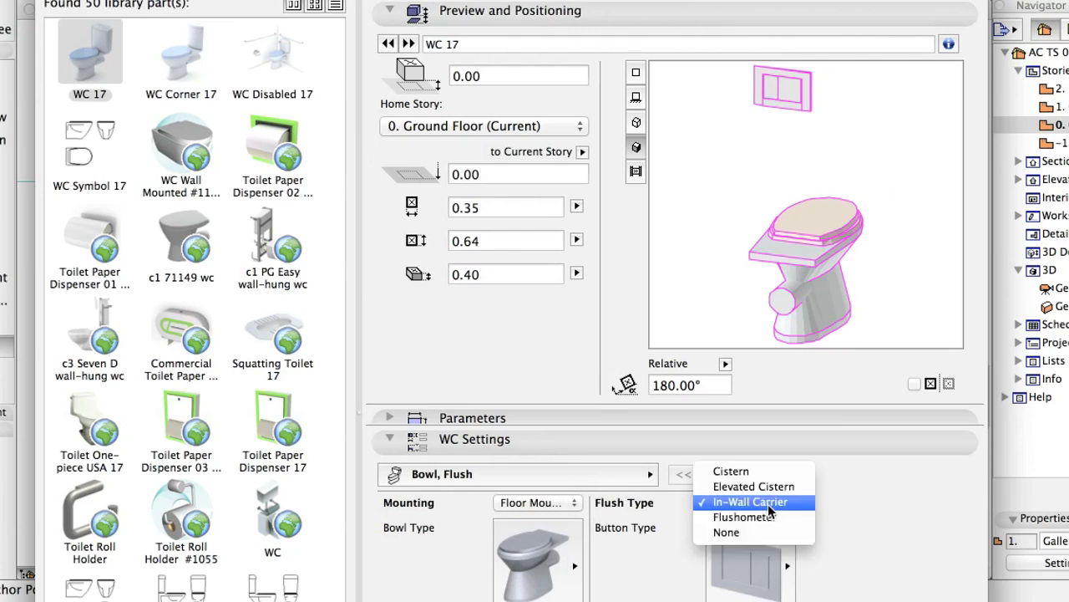
click(755, 501)
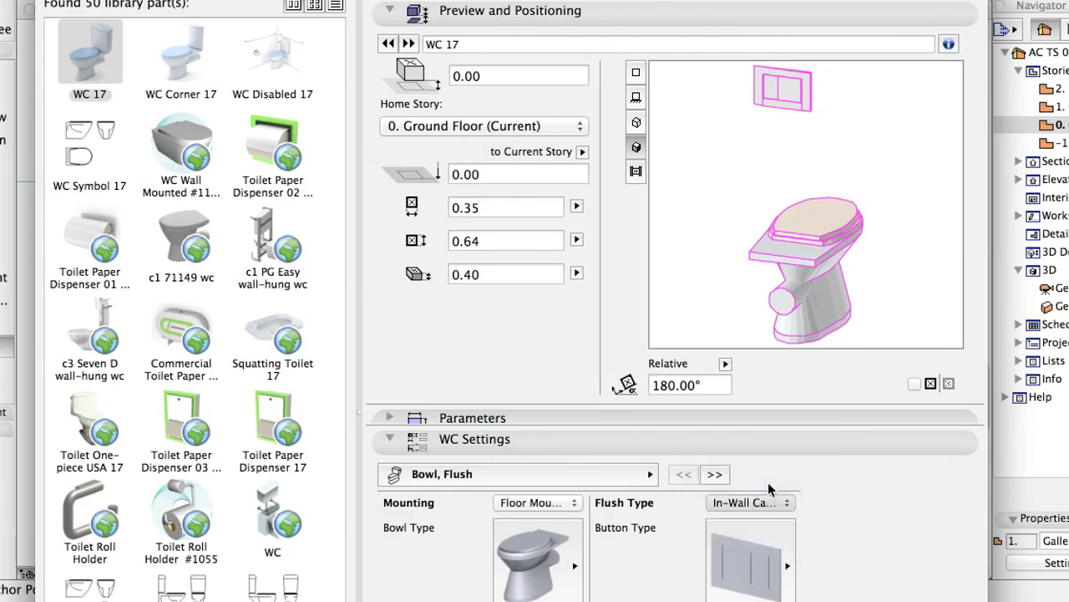
click(750, 501)
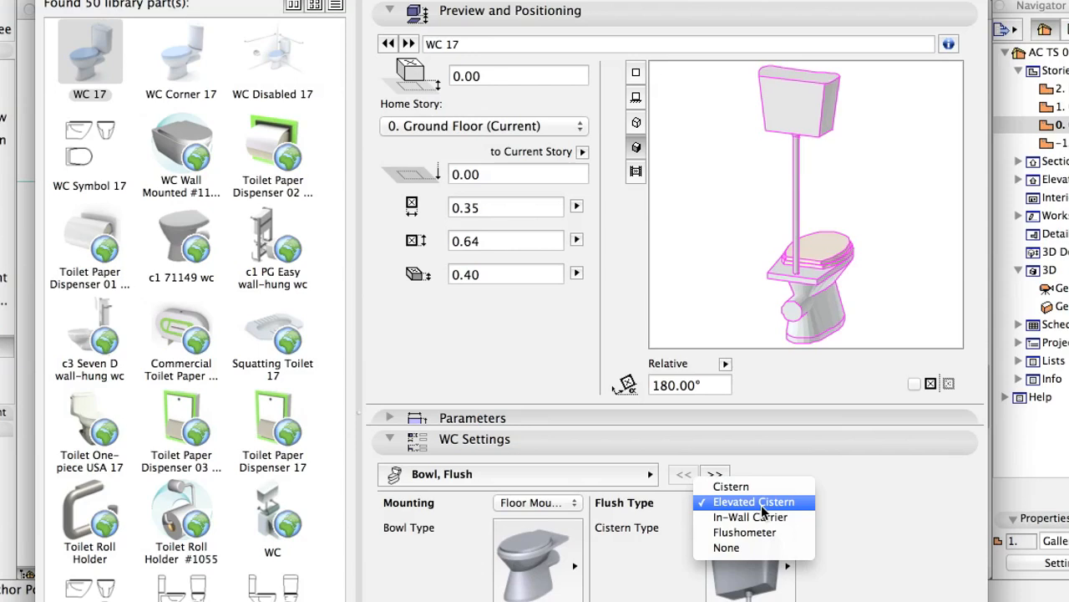
click(750, 516)
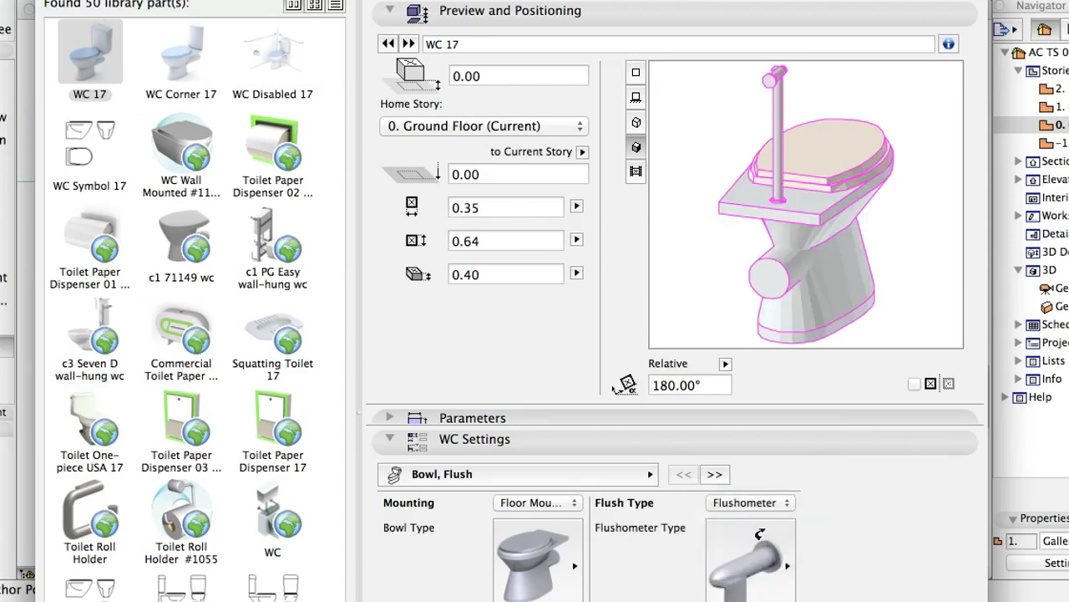
click(749, 501)
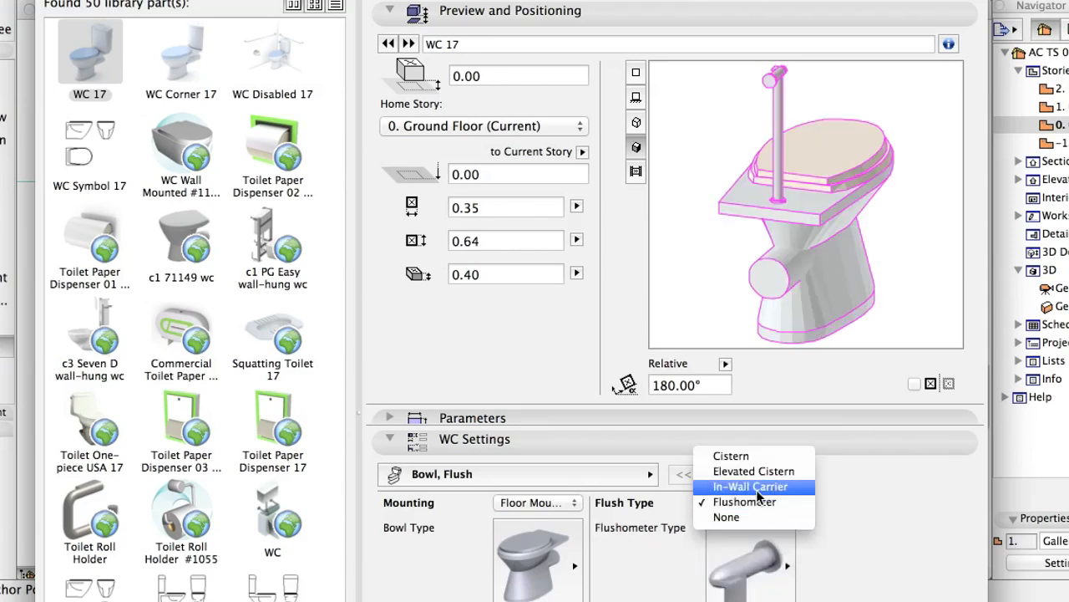
click(732, 454)
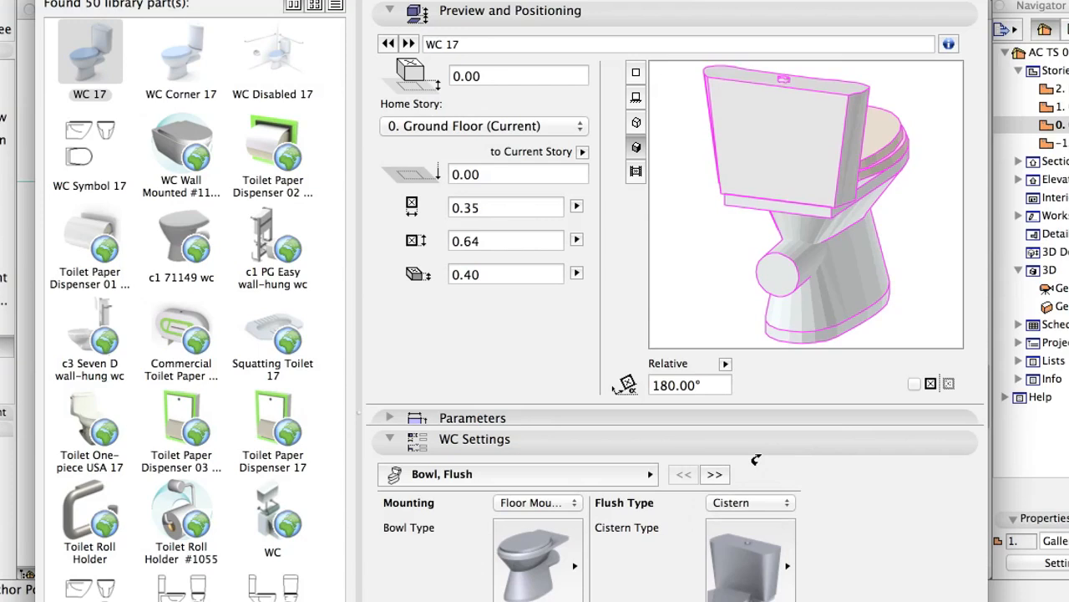
click(383, 438)
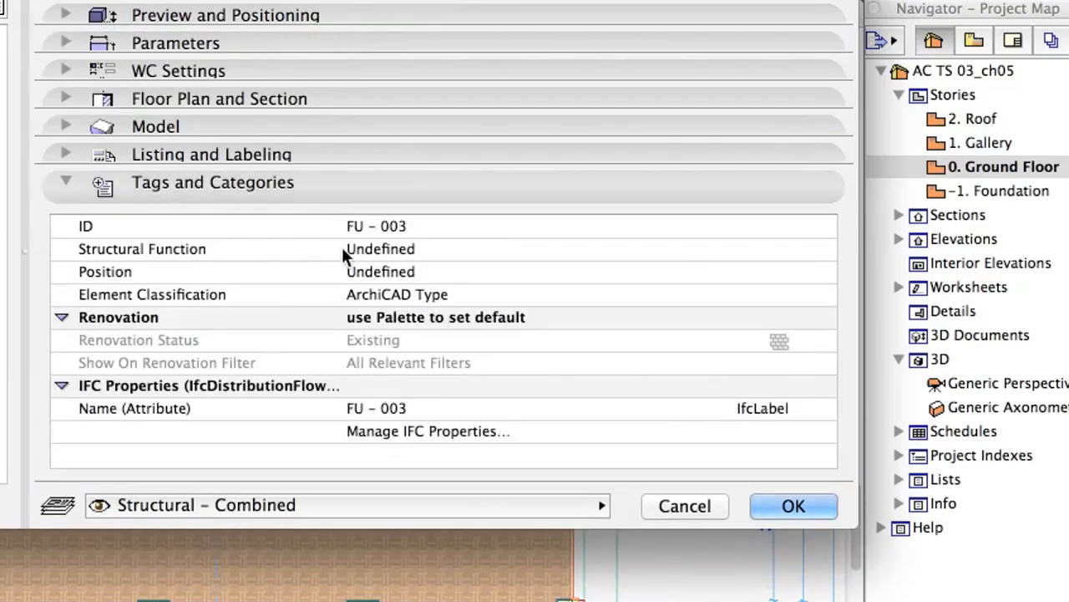
Step: Tag the WC as Non-Load-Bearing, Interior, classified as Furniture
click(381, 247)
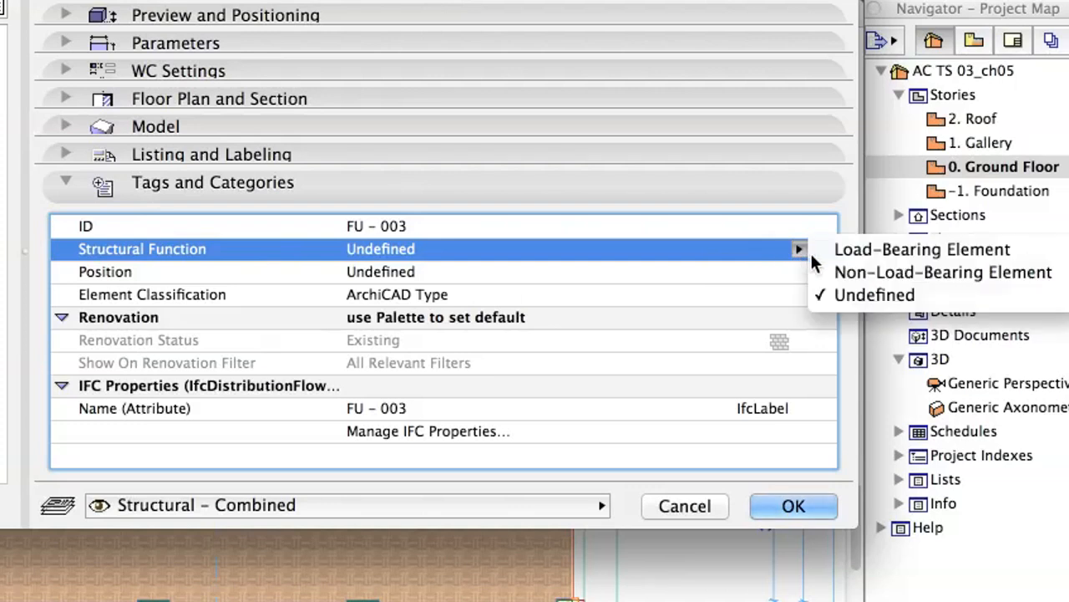
click(942, 271)
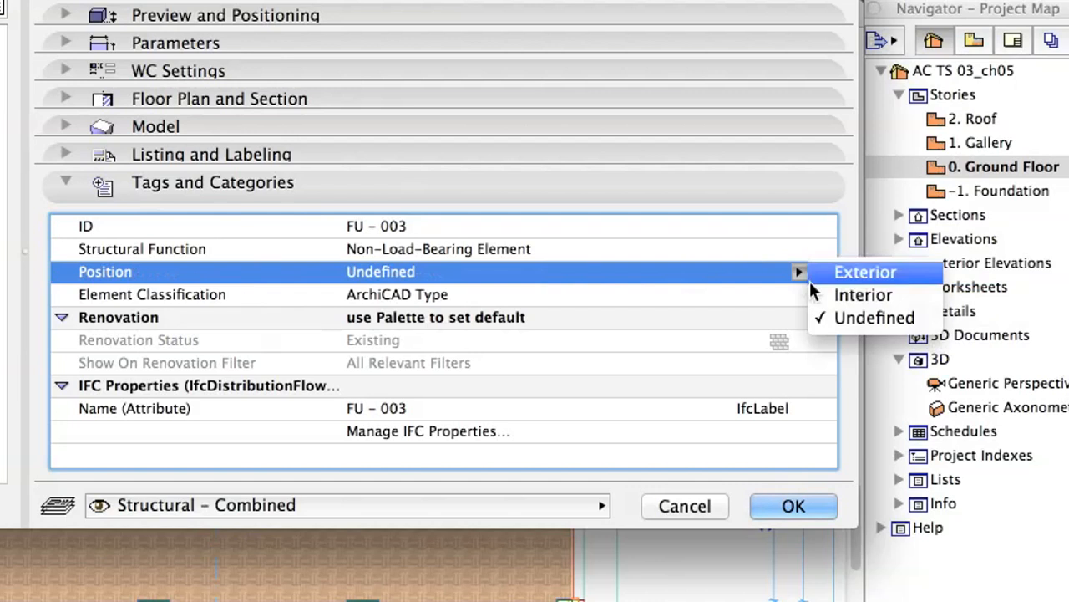
click(862, 294)
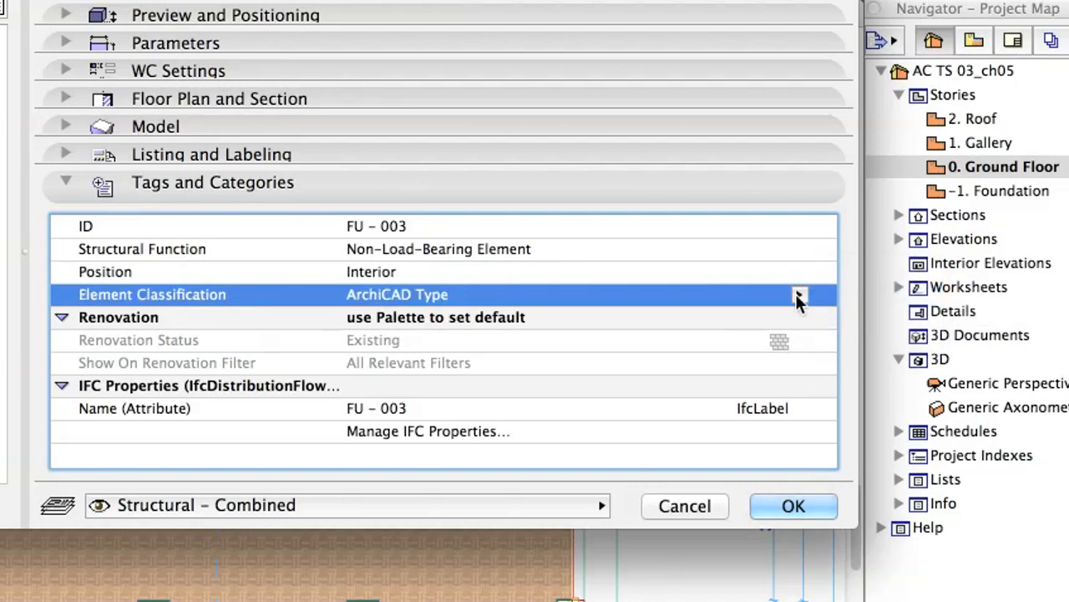
click(799, 294)
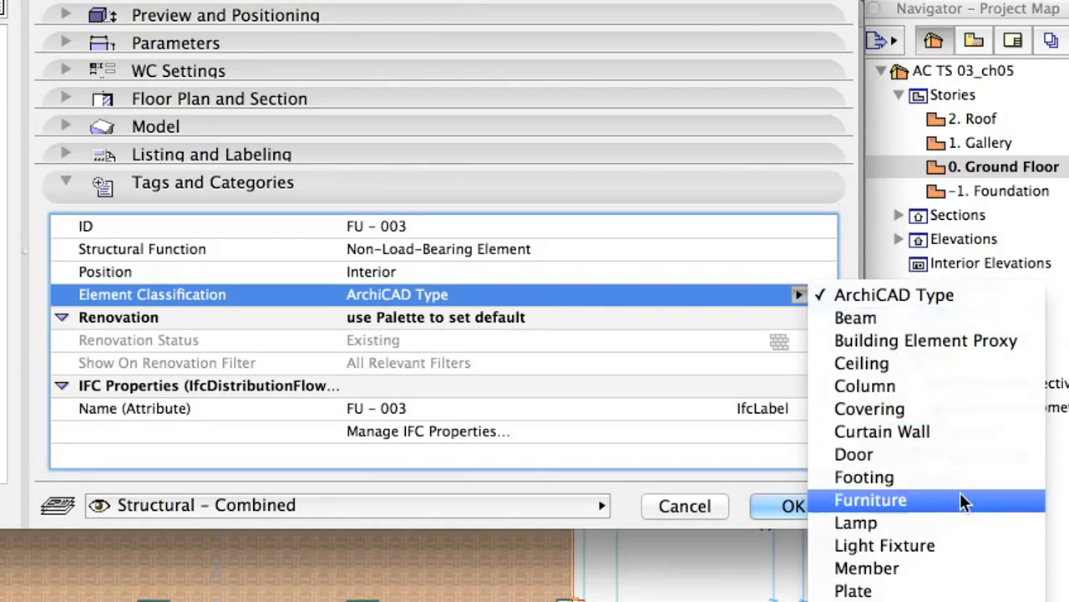
click(869, 500)
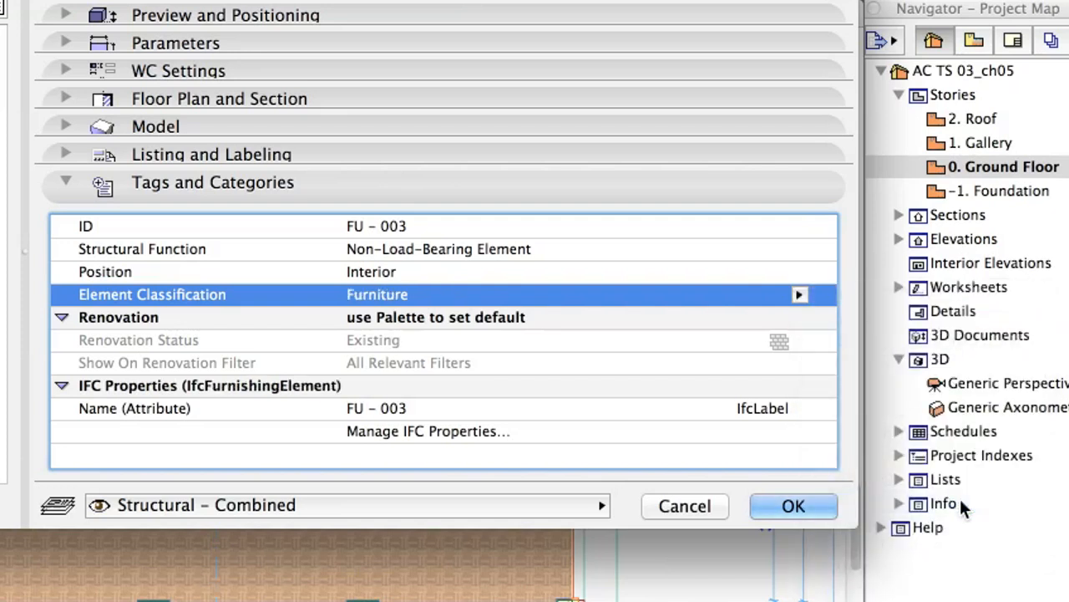
click(428, 432)
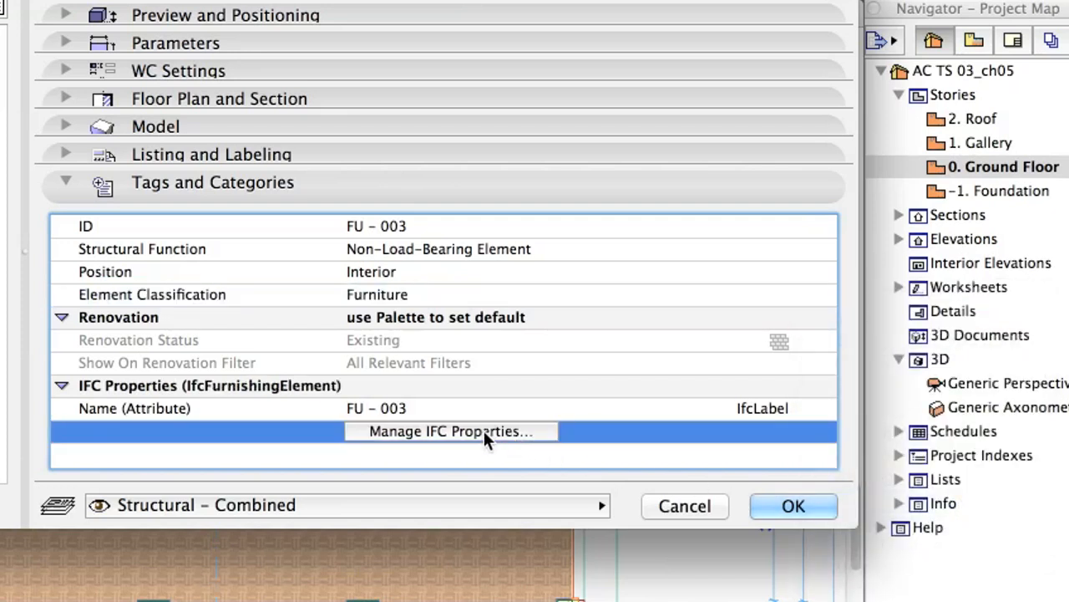
click(451, 431)
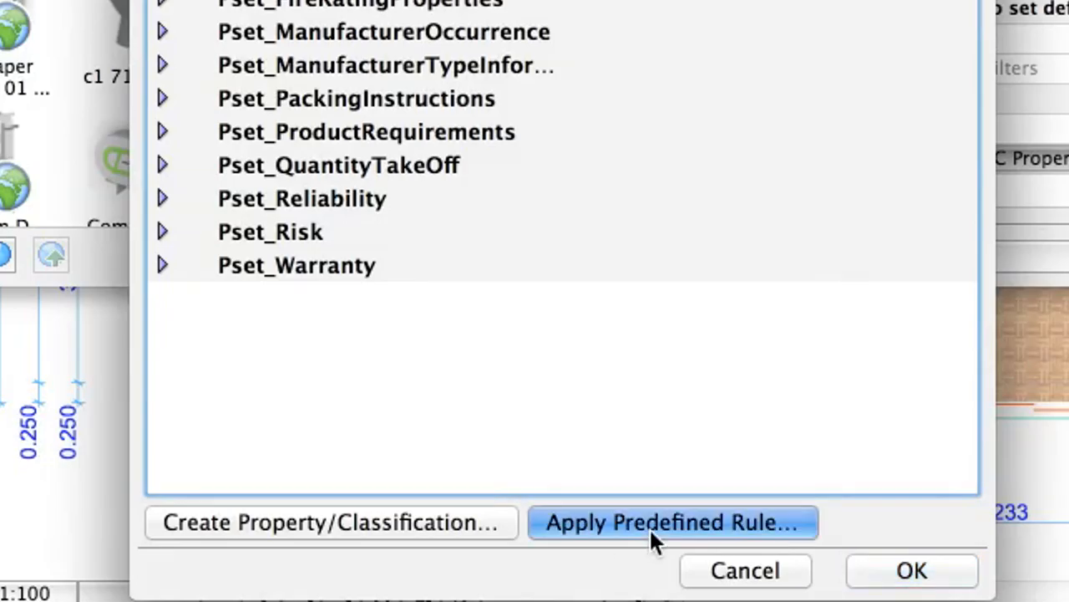
click(672, 522)
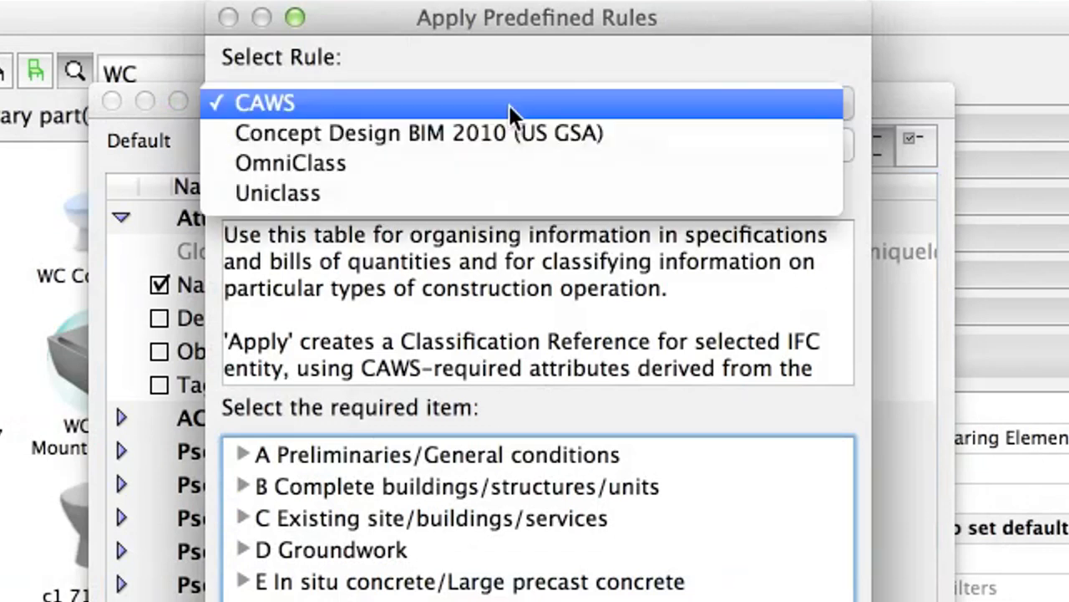
click(291, 162)
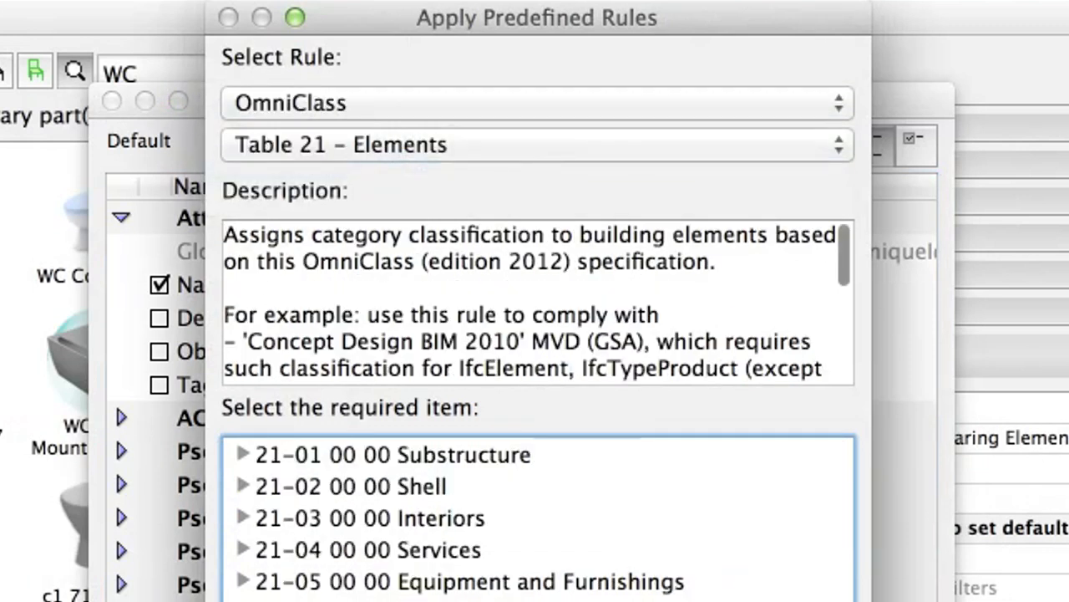
text(toilet)
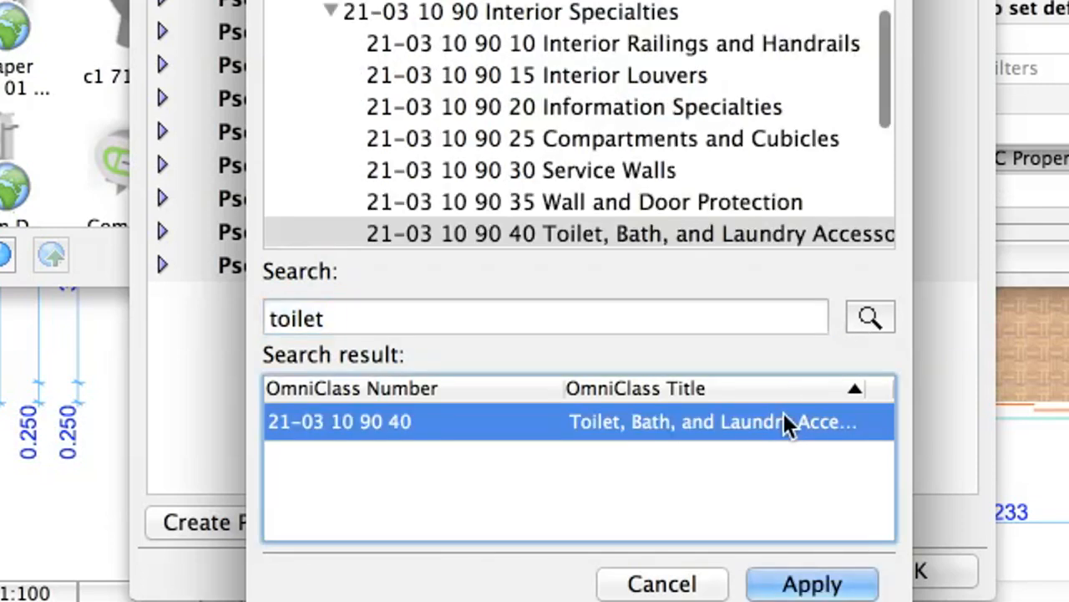
mouse_move(829, 585)
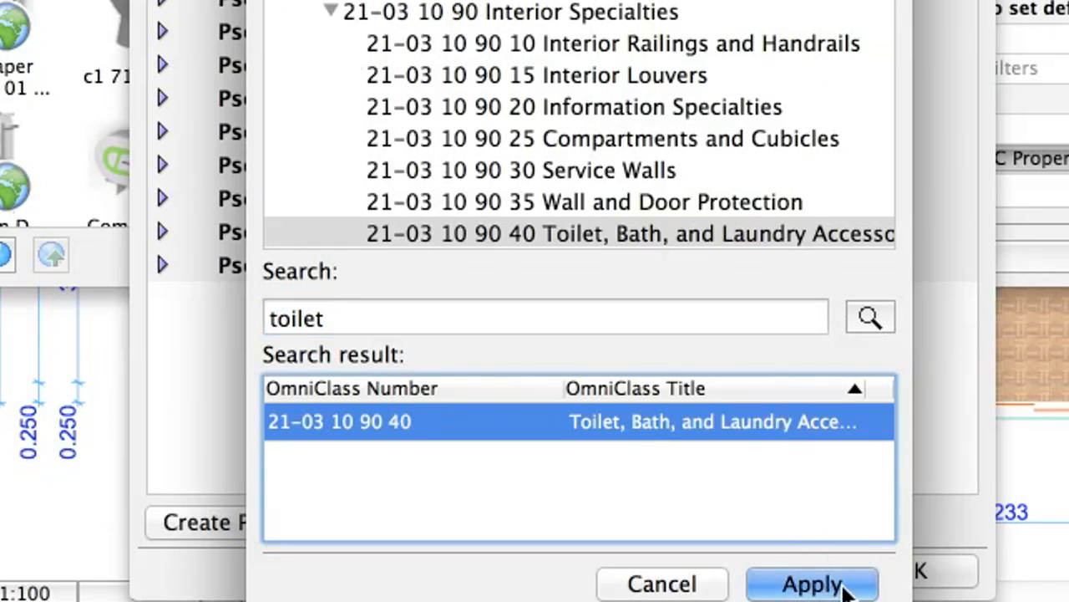
click(814, 585)
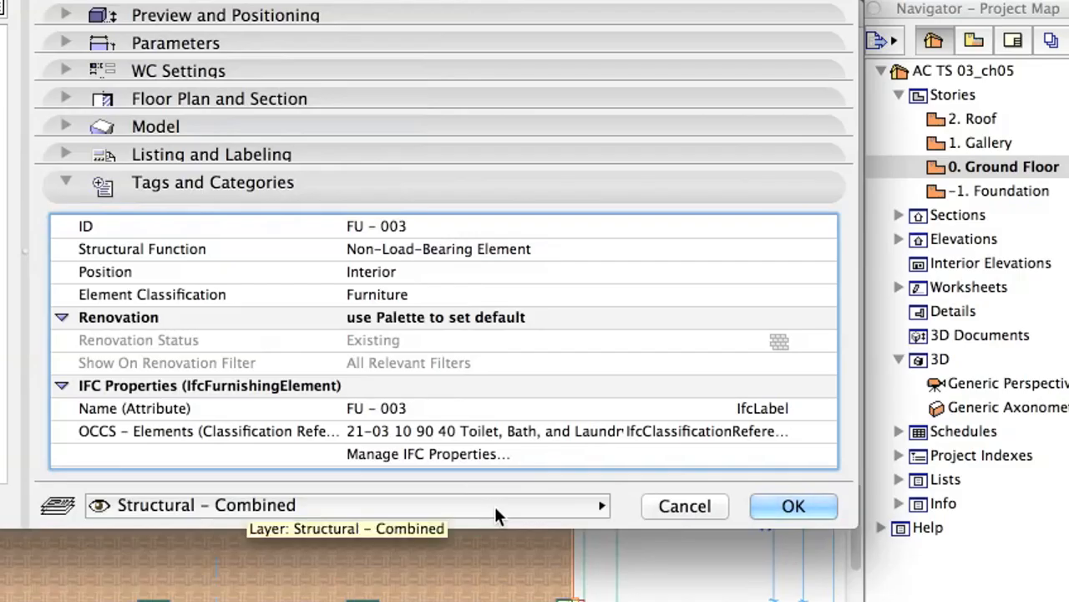
Step: Put WC 17 on the Interior - Equipment layer and place it in the WC room
click(348, 505)
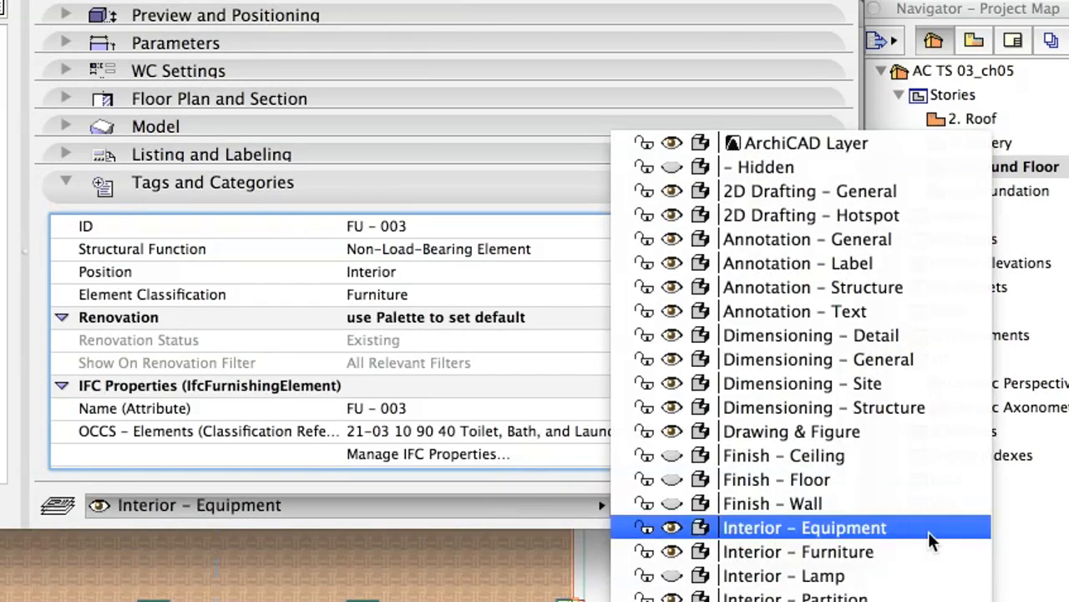
click(804, 528)
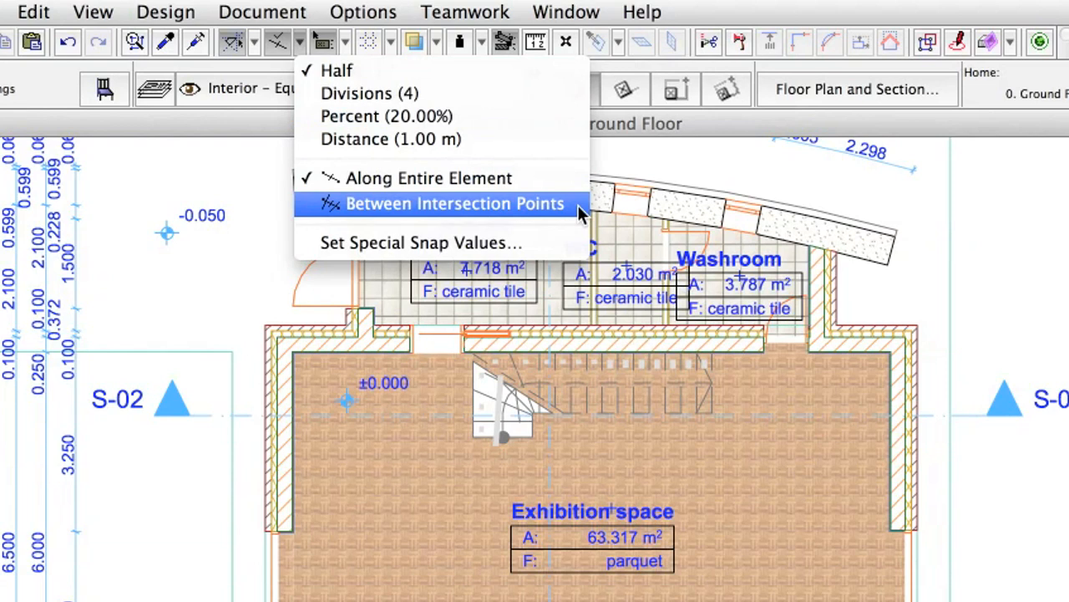
click(441, 204)
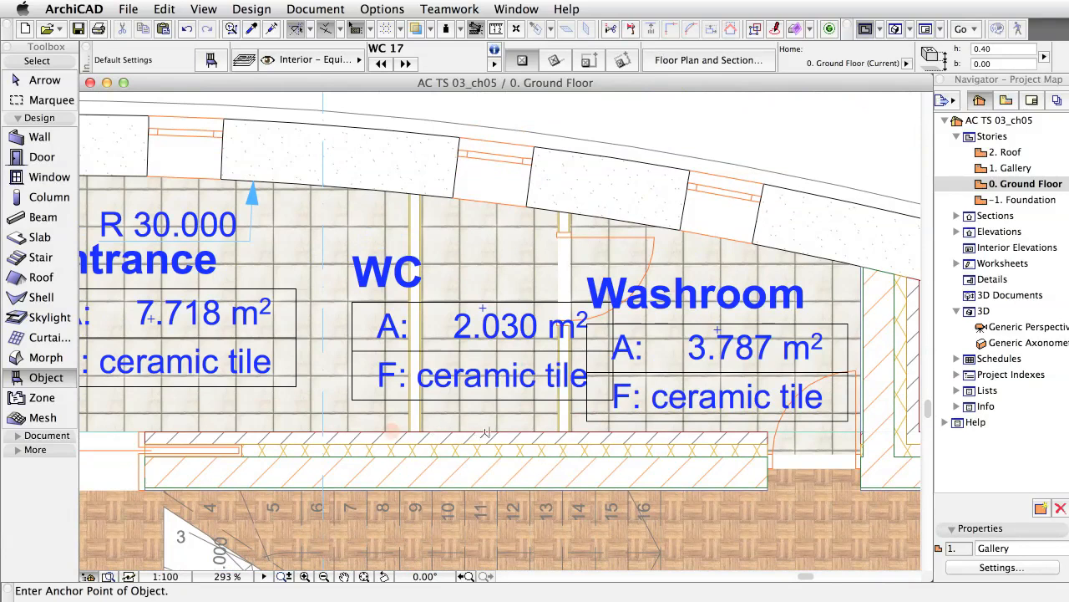
click(492, 431)
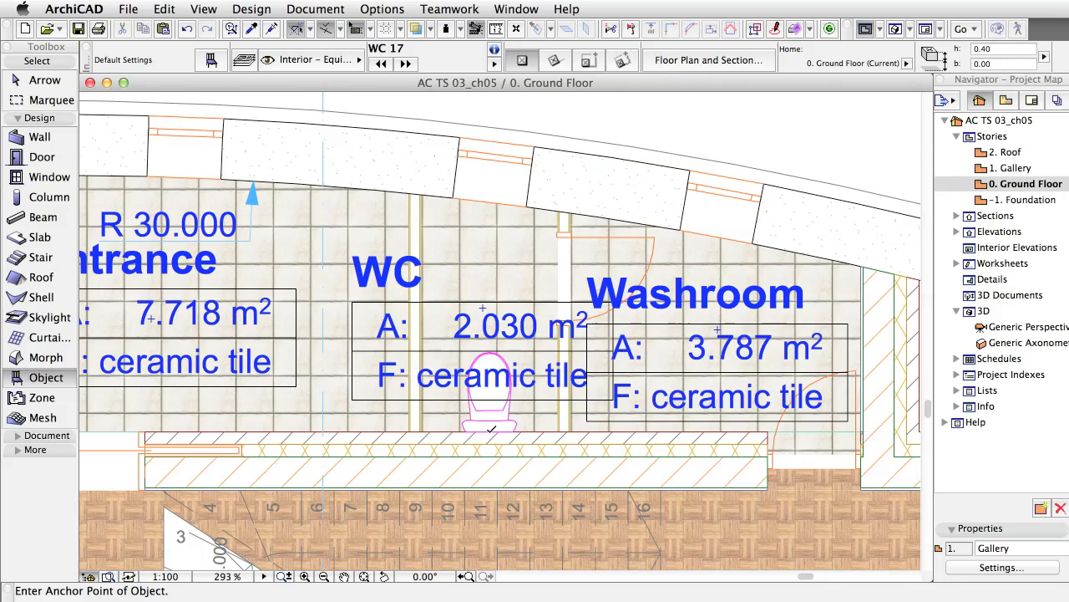
mouse_move(210, 60)
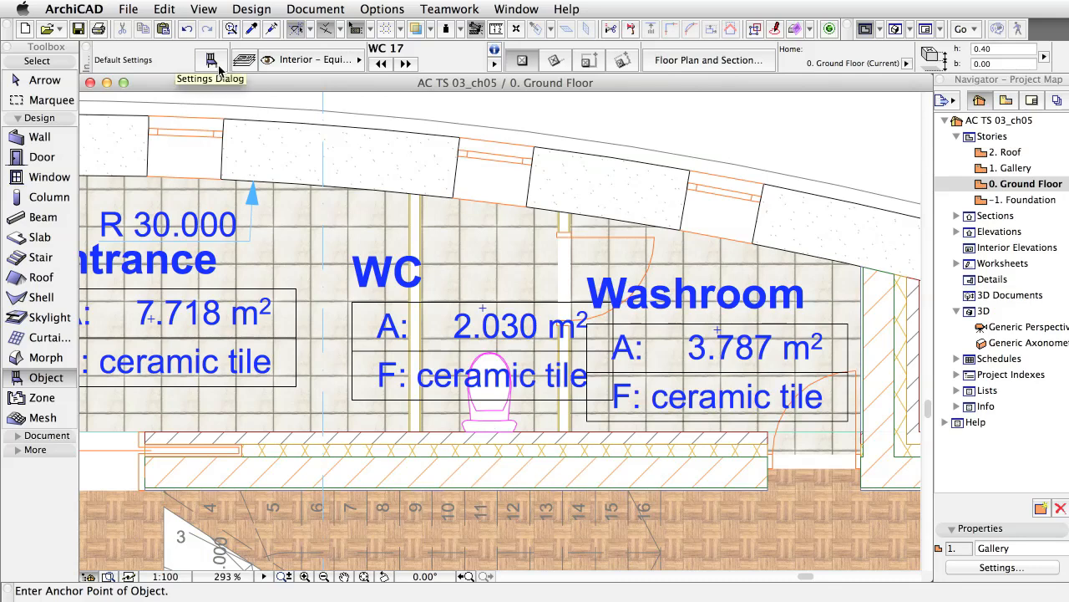
Step: Choose the Basin 17 washbasin from the library, ready to place
click(207, 60)
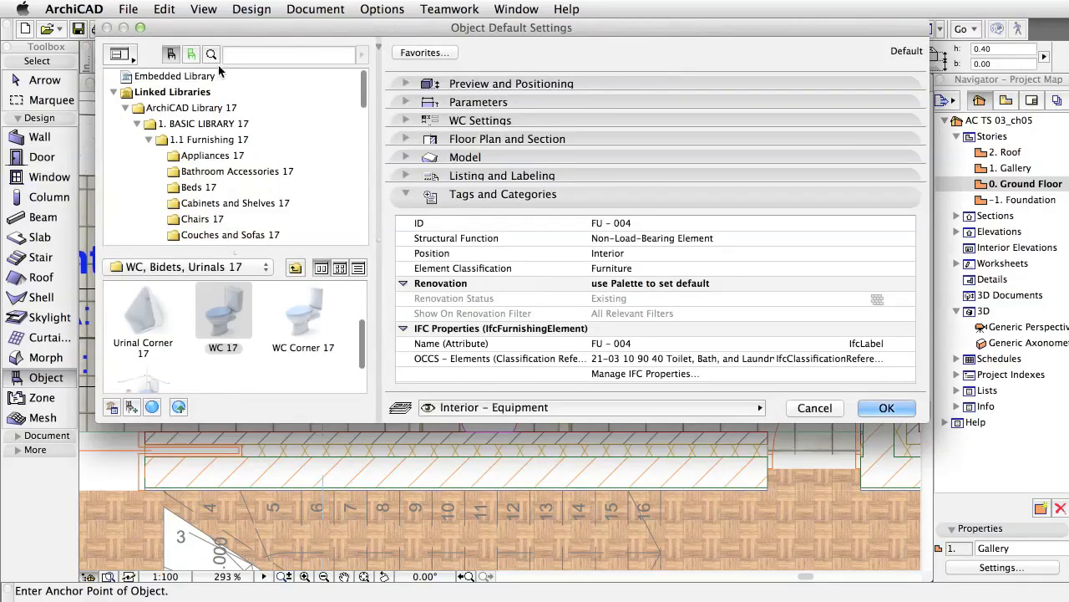
text(basin)
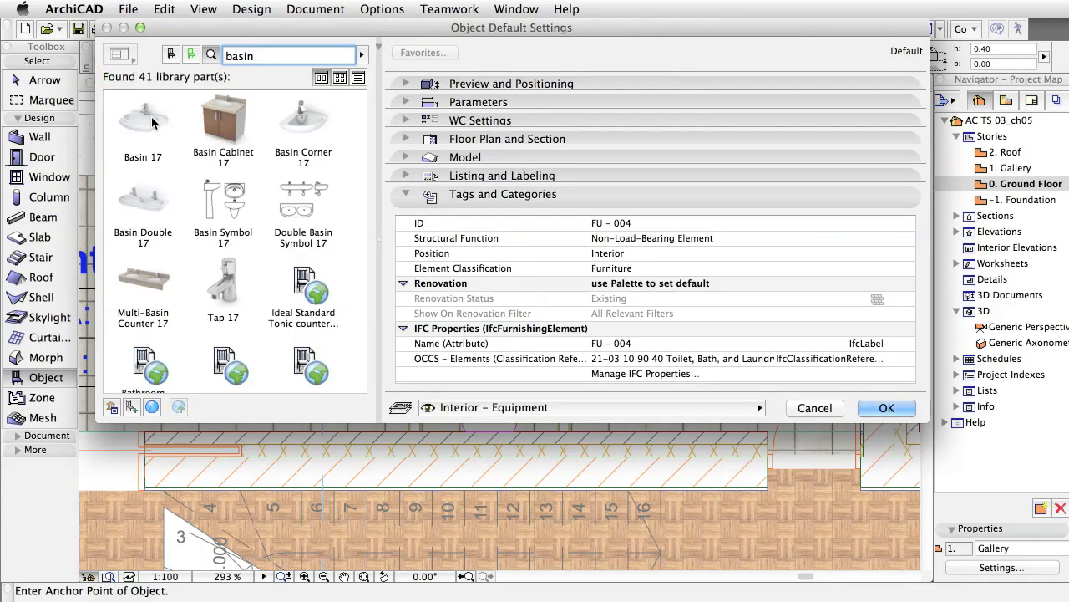
click(142, 117)
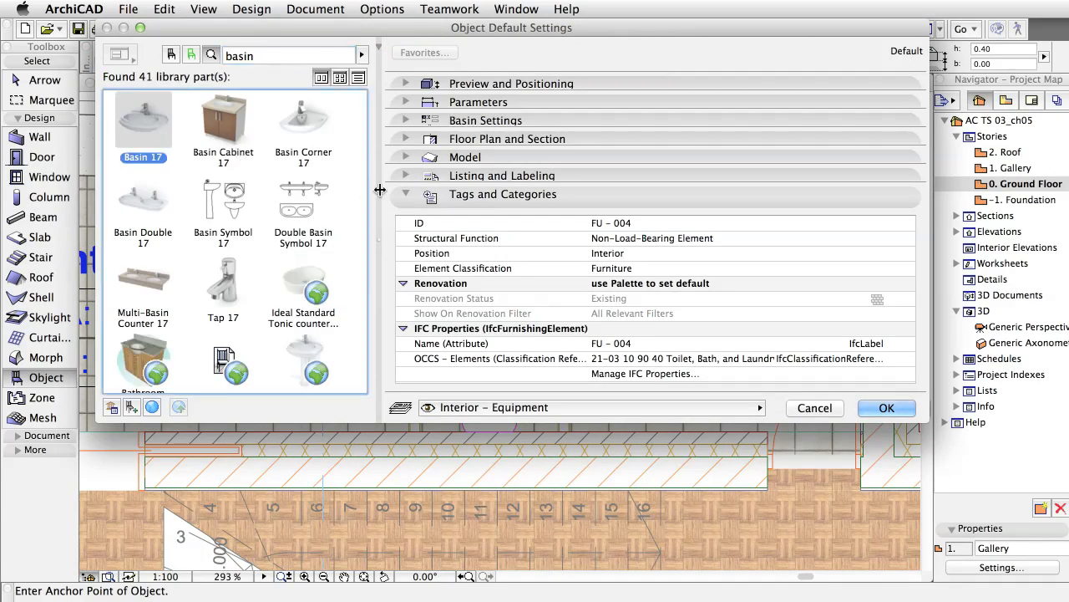
click(401, 194)
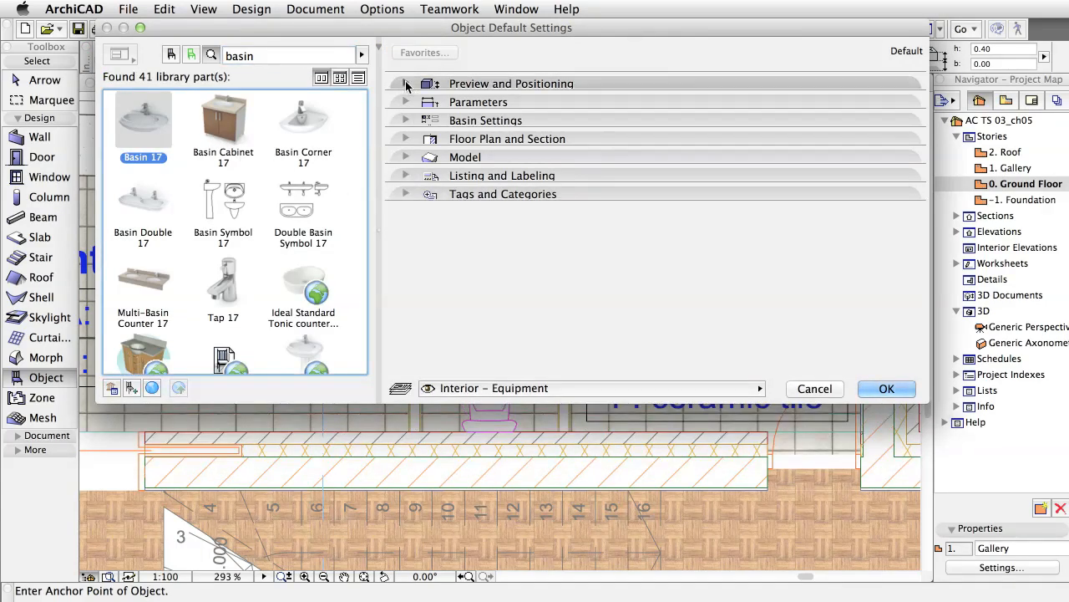
click(407, 83)
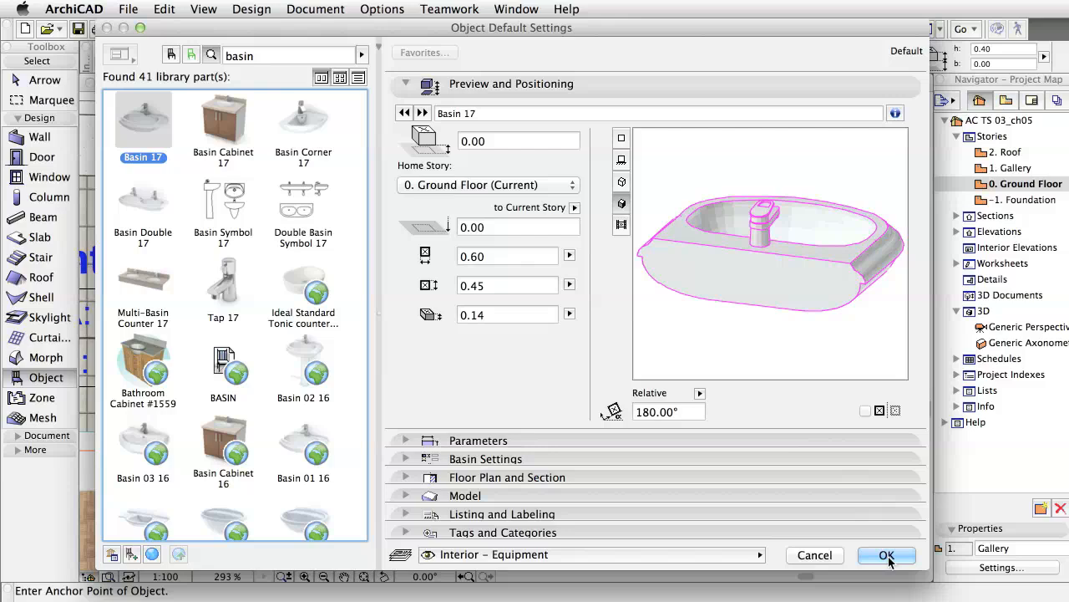
click(887, 555)
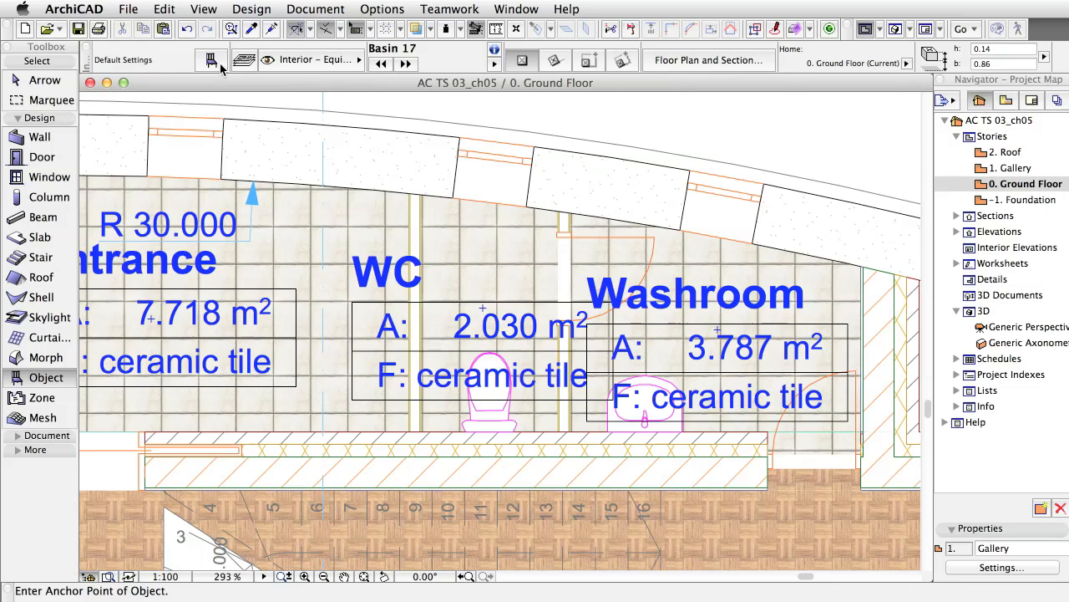
Step: Place Piano 17 on the Interior - Furniture layer, then choose Piano Bench 17
click(211, 60)
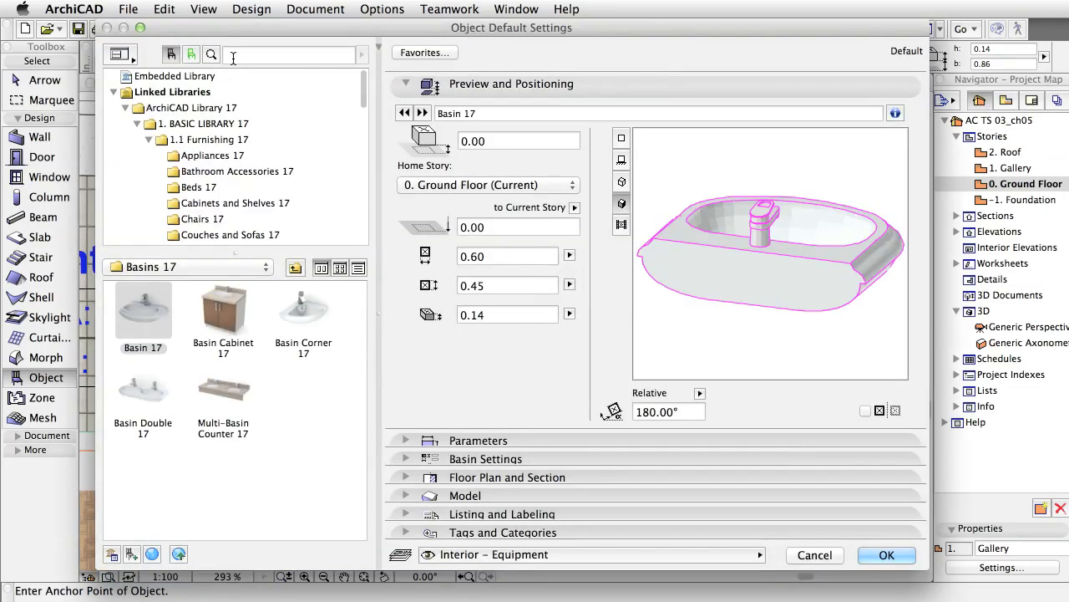
text(pl)
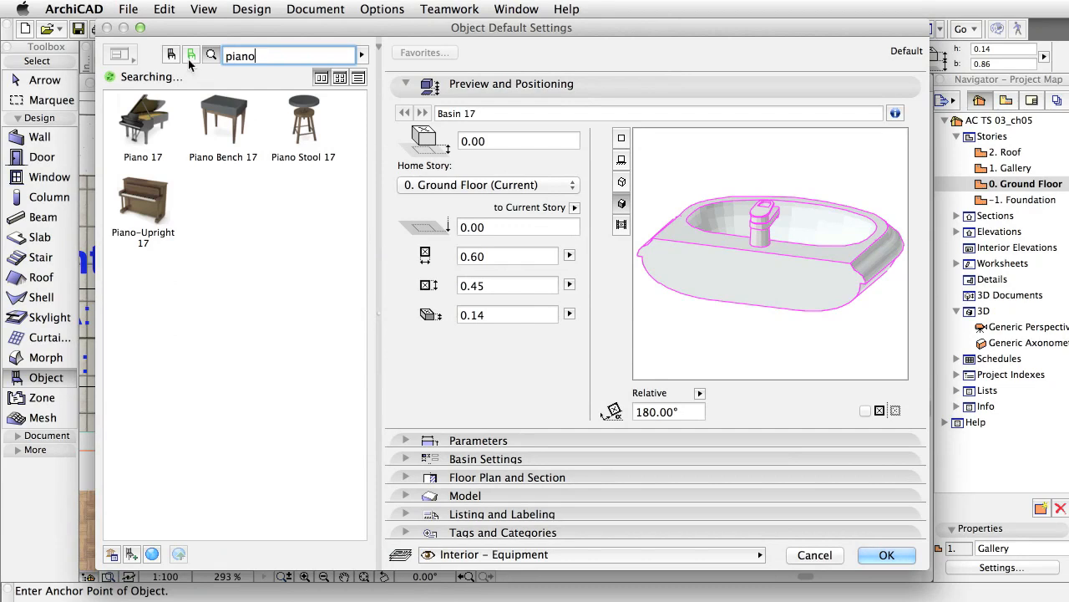
click(142, 117)
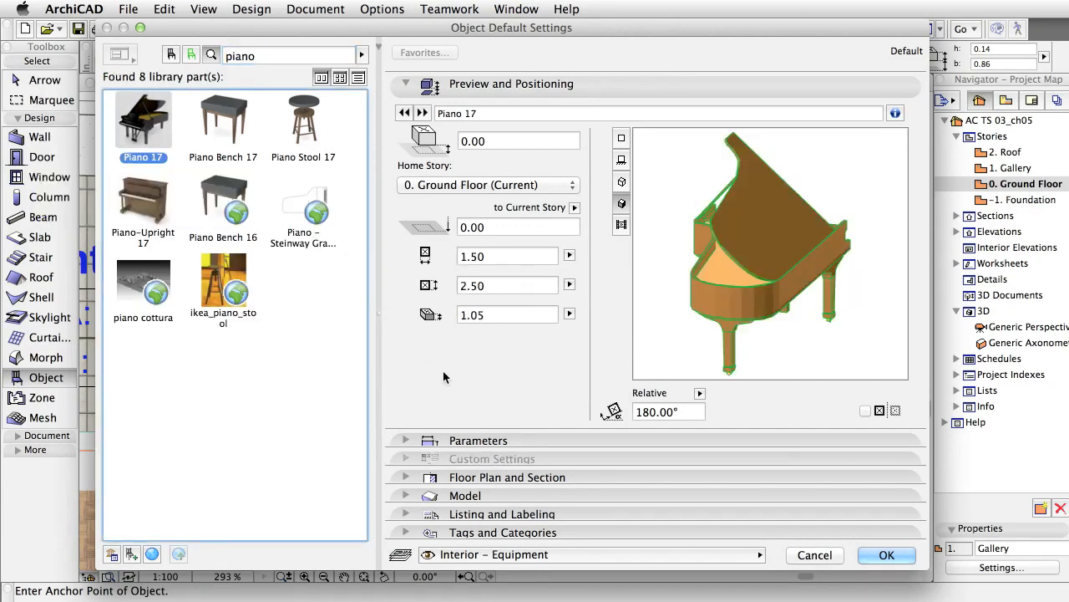
click(608, 555)
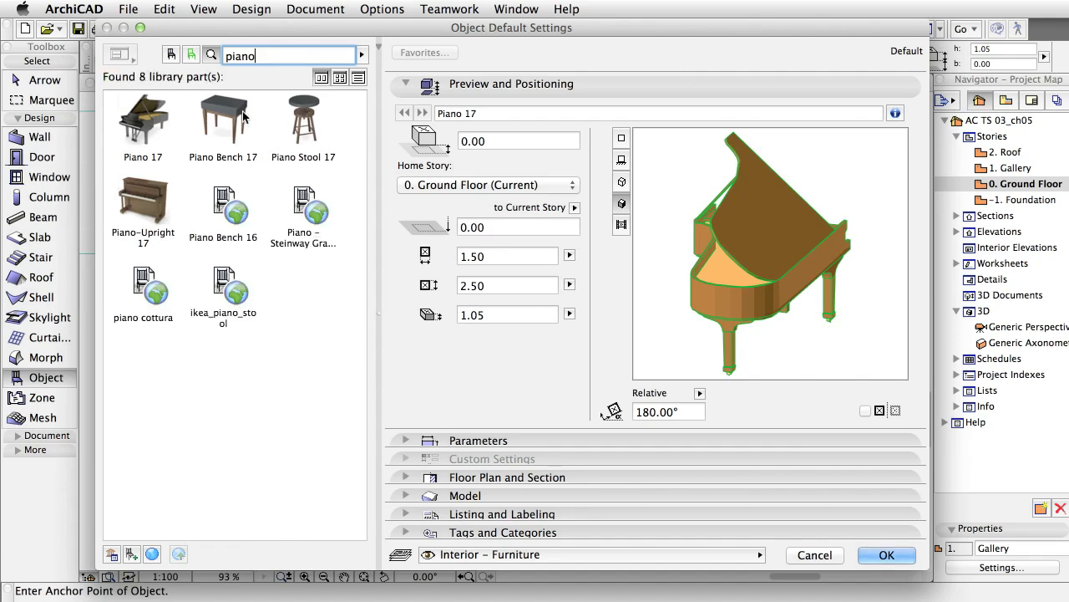
click(224, 120)
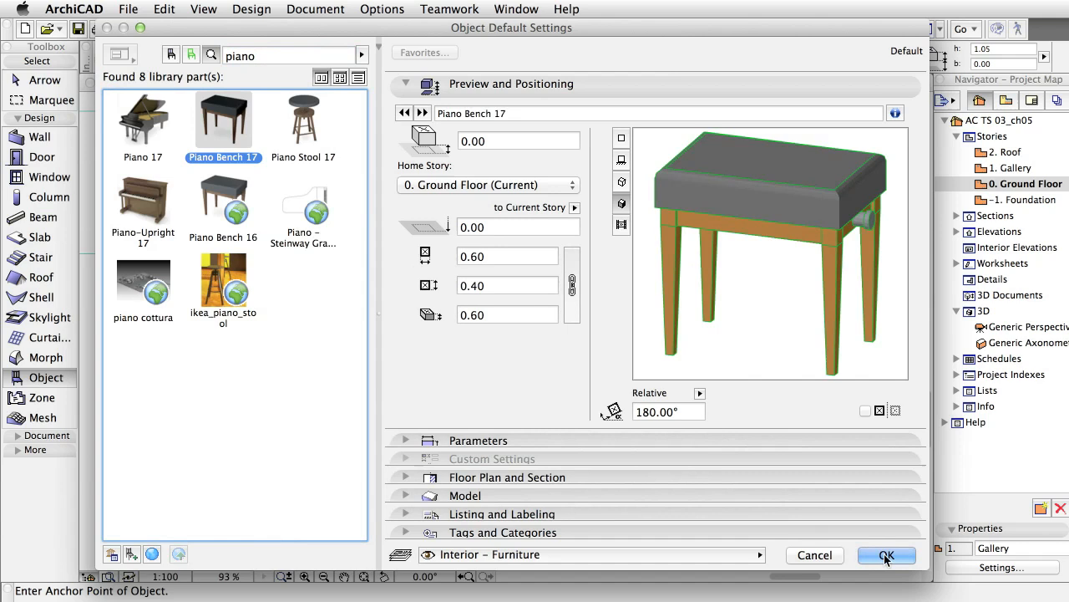
click(887, 554)
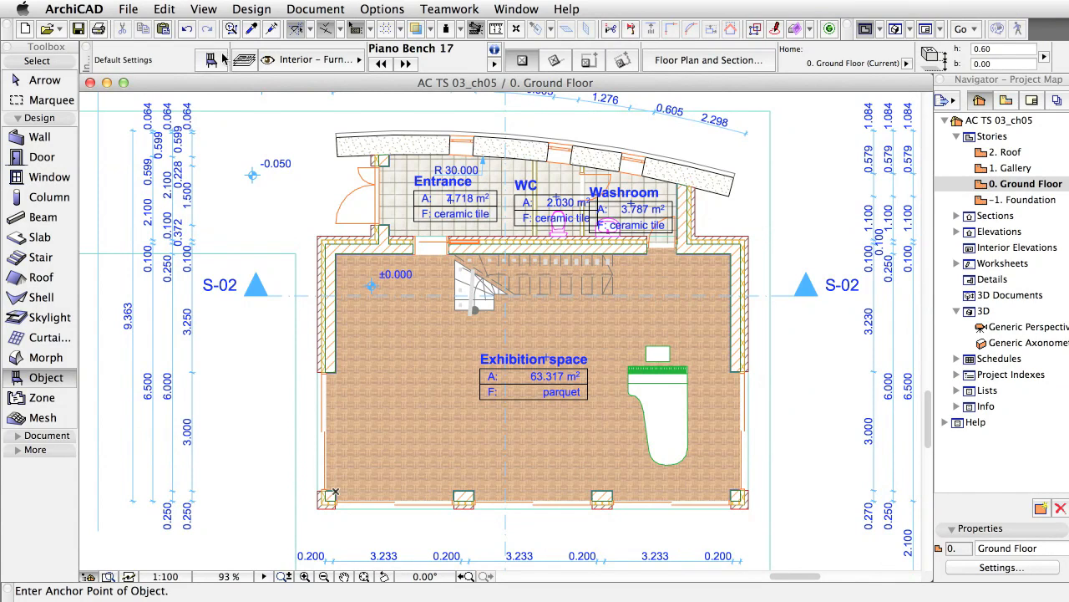
mouse_move(211, 60)
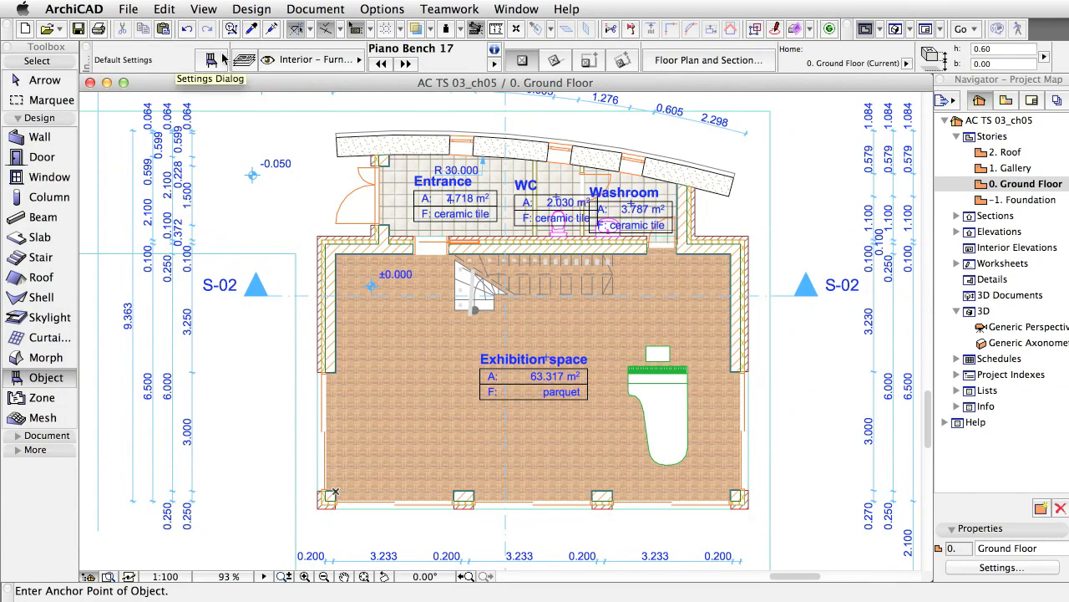
Step: Choose Chair Layout 17 rotated 90° for the exhibition space
click(210, 60)
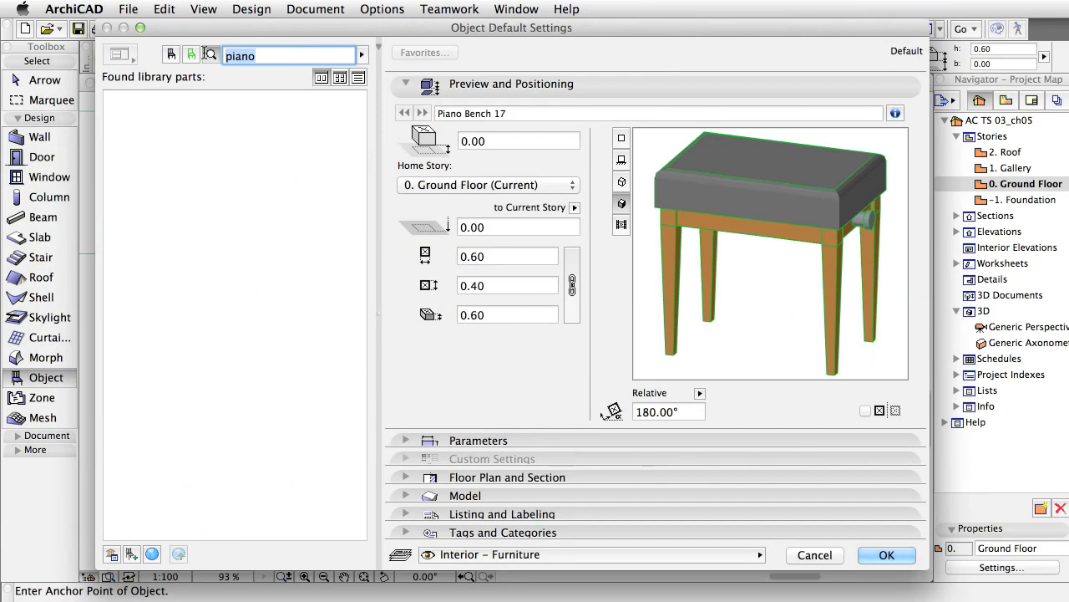
text(c)
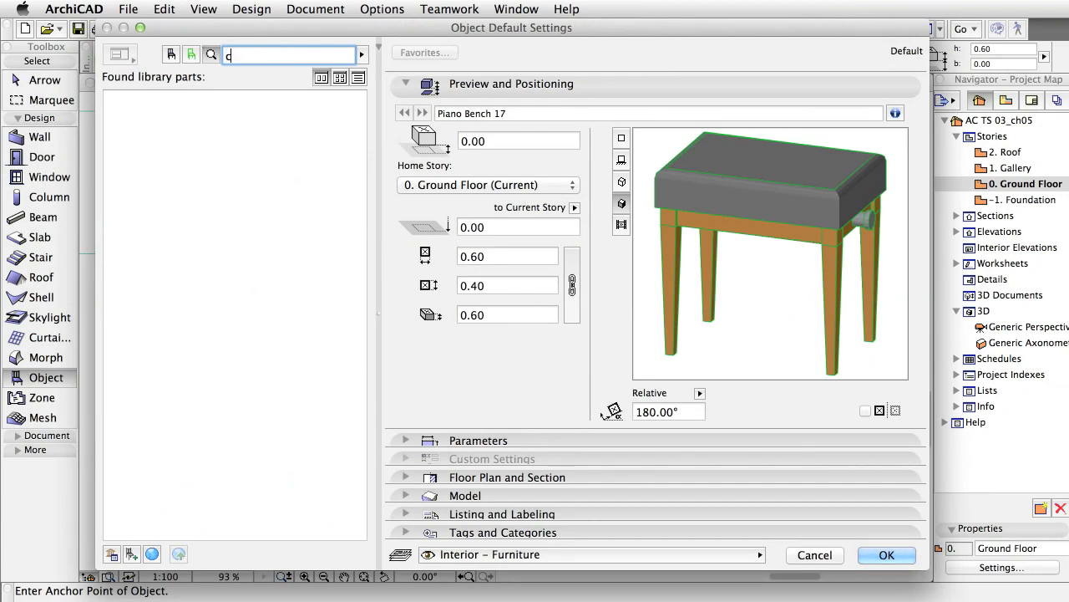
text(hair)
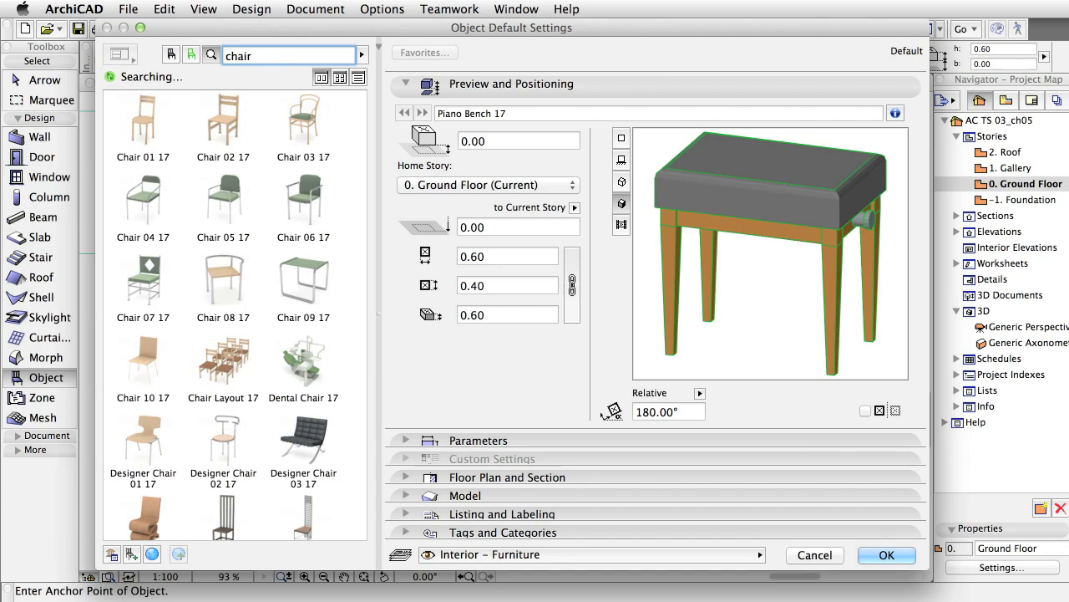
click(224, 361)
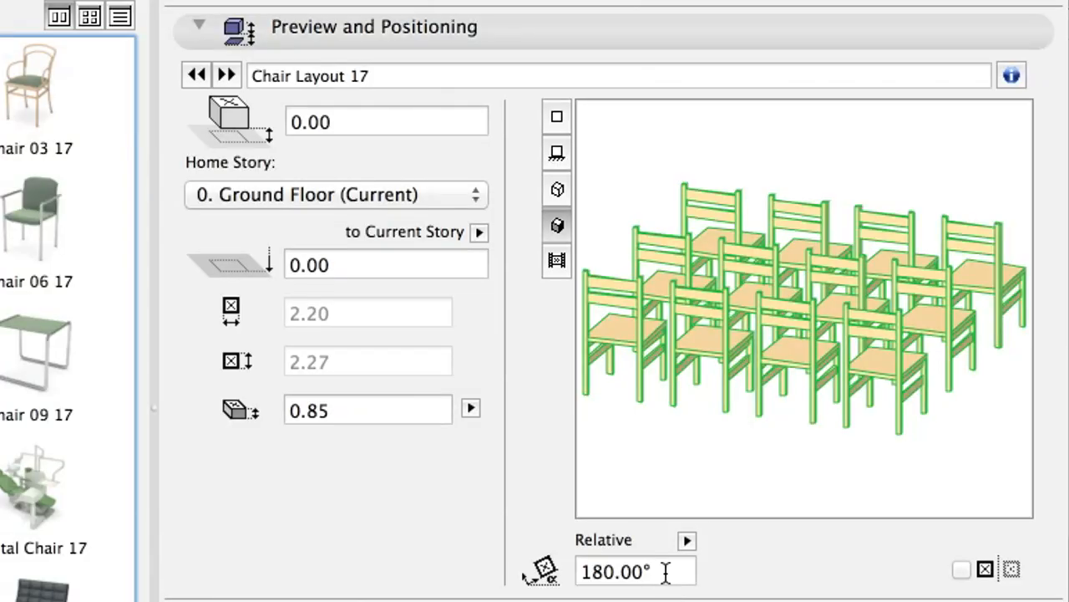
text(90)
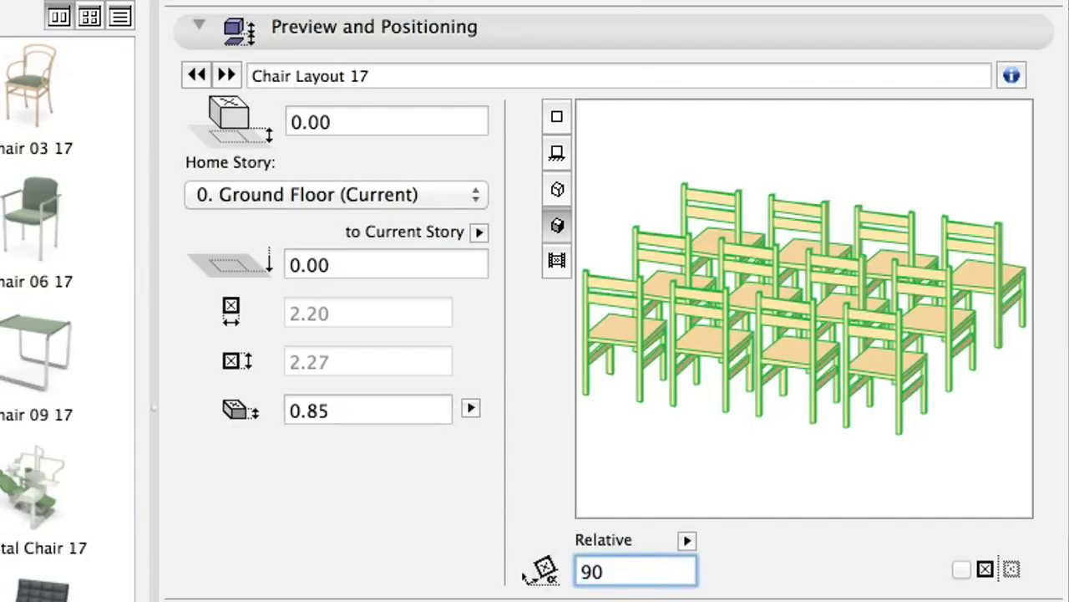
click(555, 116)
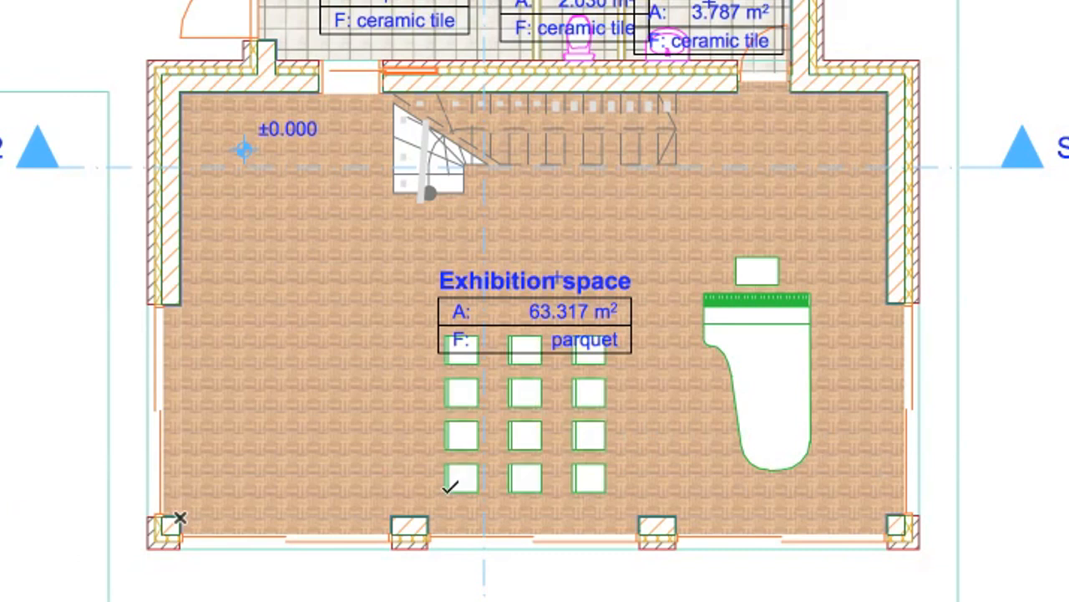
Step: Place another Chair Layout 17 block, then show the house in the Generic Perspective 3D view
click(458, 487)
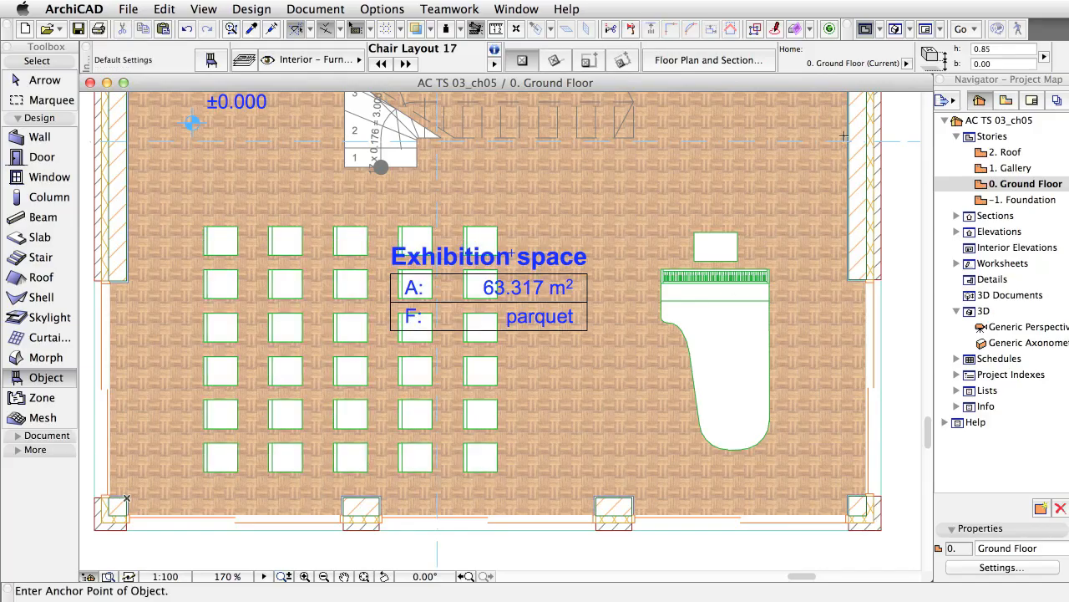
click(896, 29)
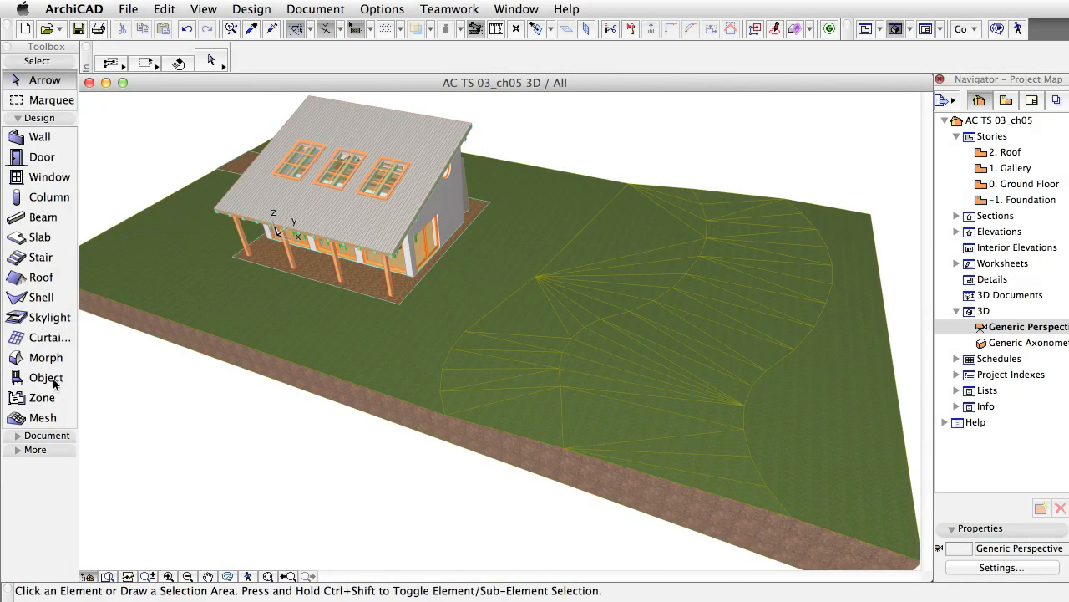
Step: Choose Tree Deciduous 01 17 (7.00 × 7.00, height 11.00) with rotation 0.00°
click(45, 378)
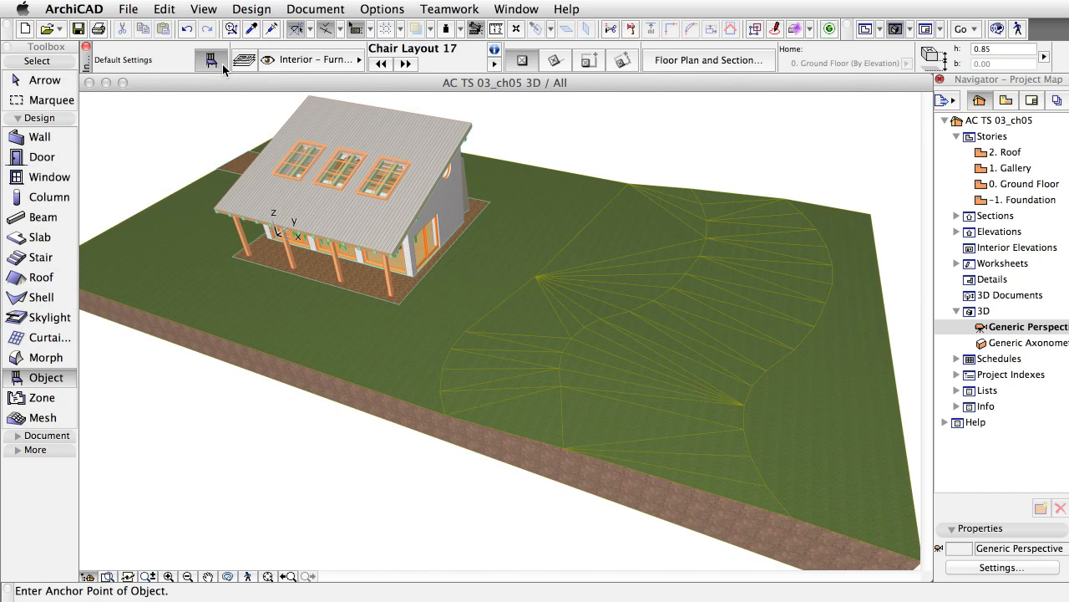
click(209, 61)
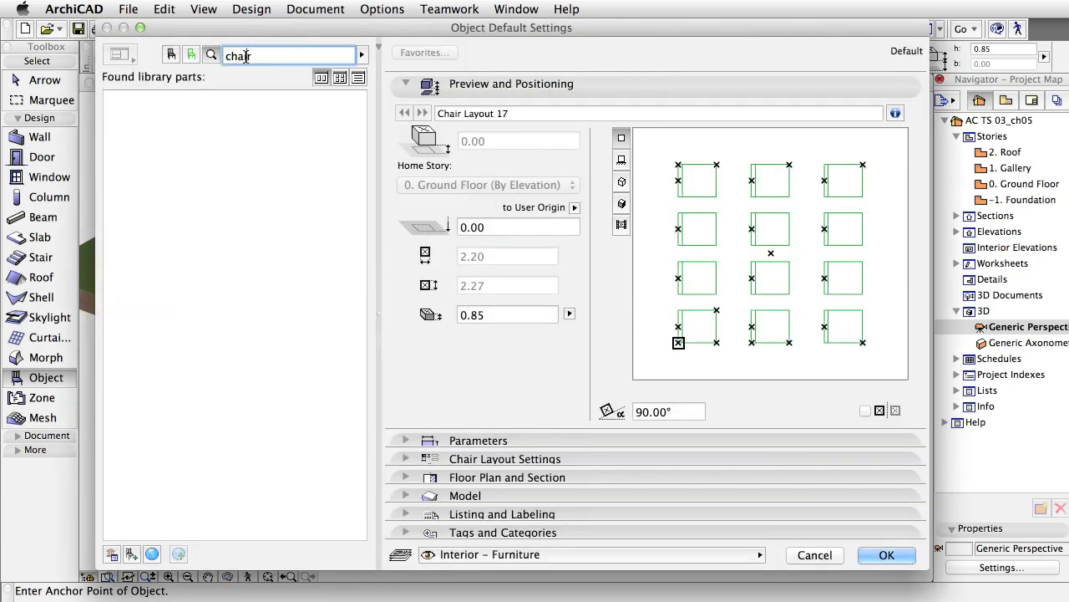
text(tree)
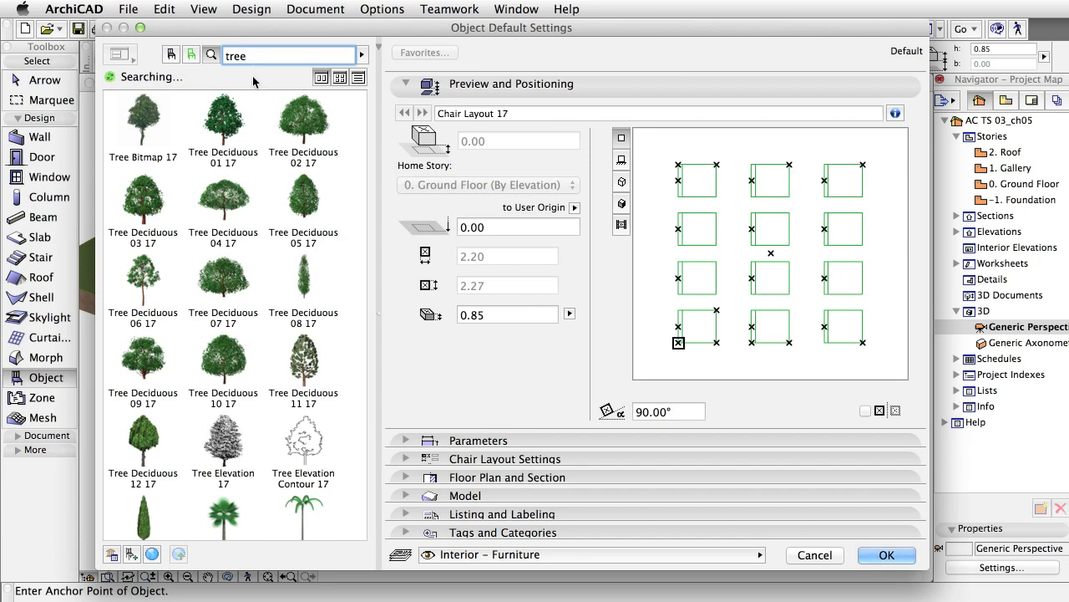
mouse_move(223, 120)
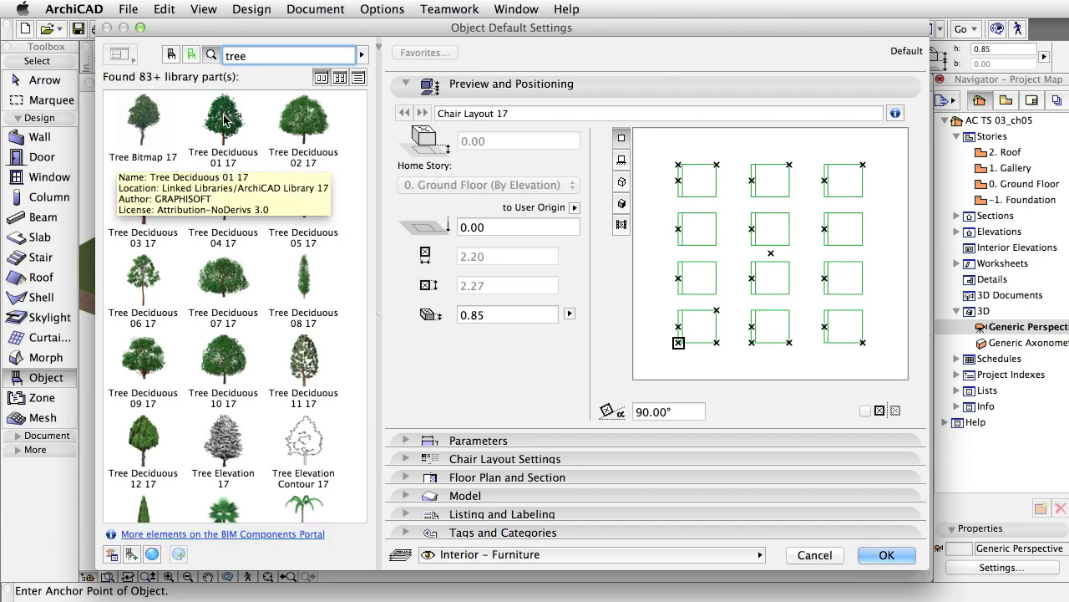
click(224, 117)
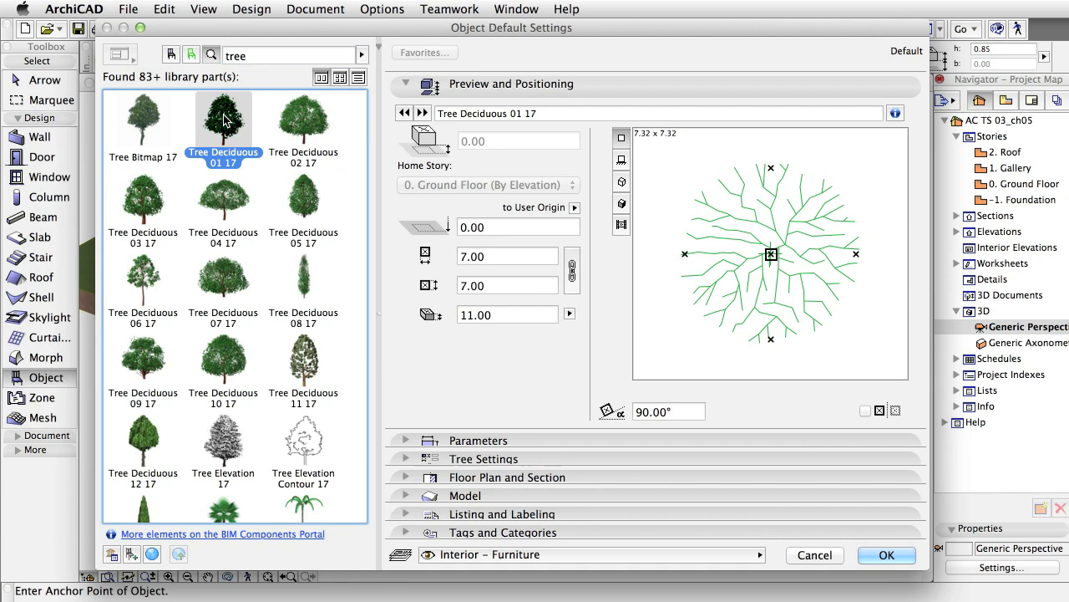
mouse_move(442, 334)
text(0)
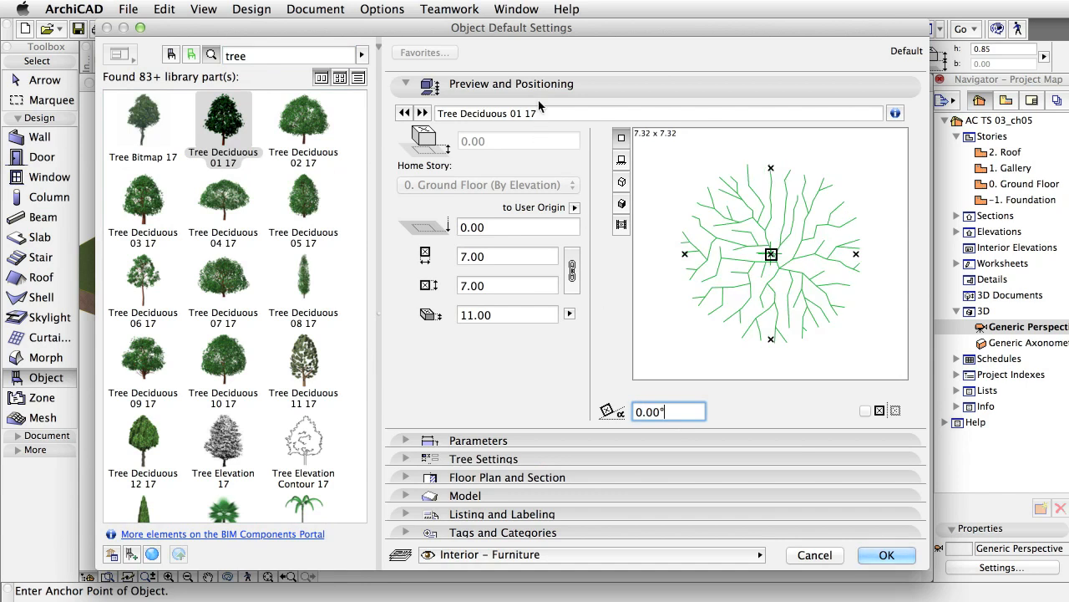
click(406, 83)
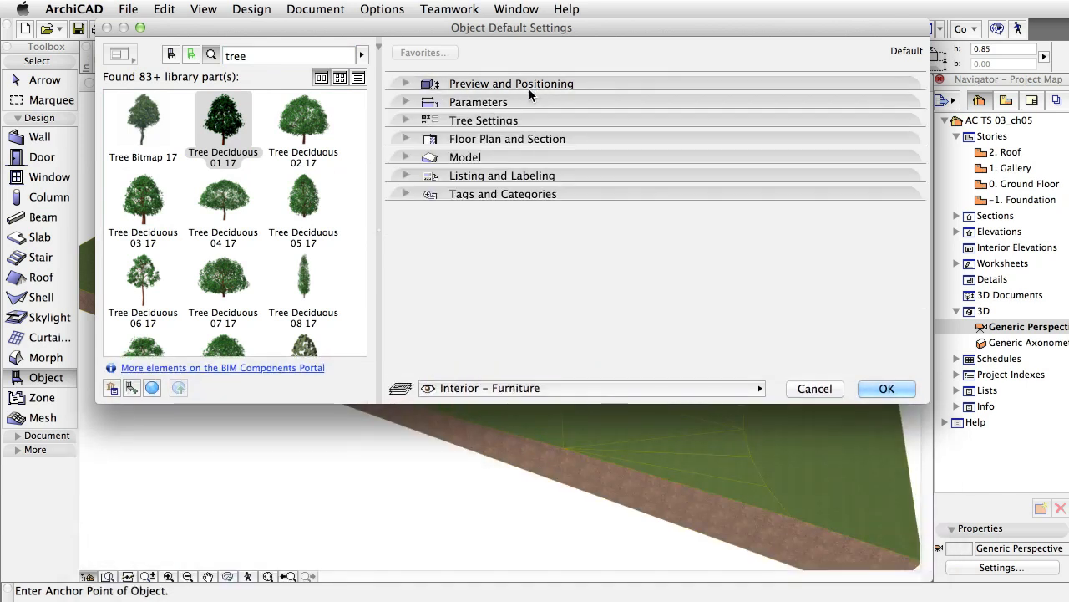
Step: In the deciduous tree's Crown settings, turn on Crown Type Automatically
click(483, 121)
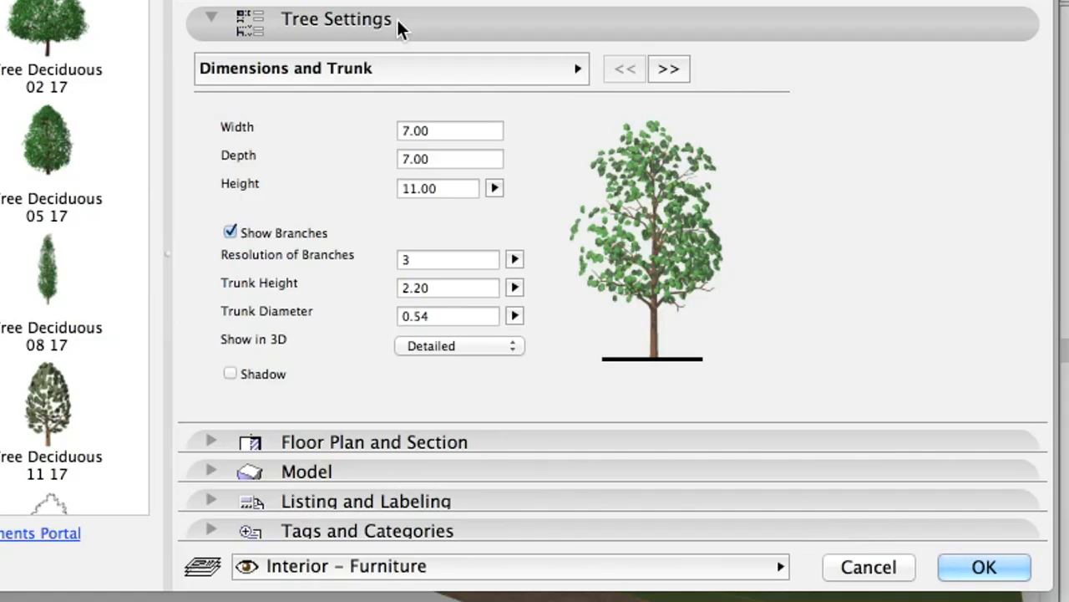
mouse_move(484, 63)
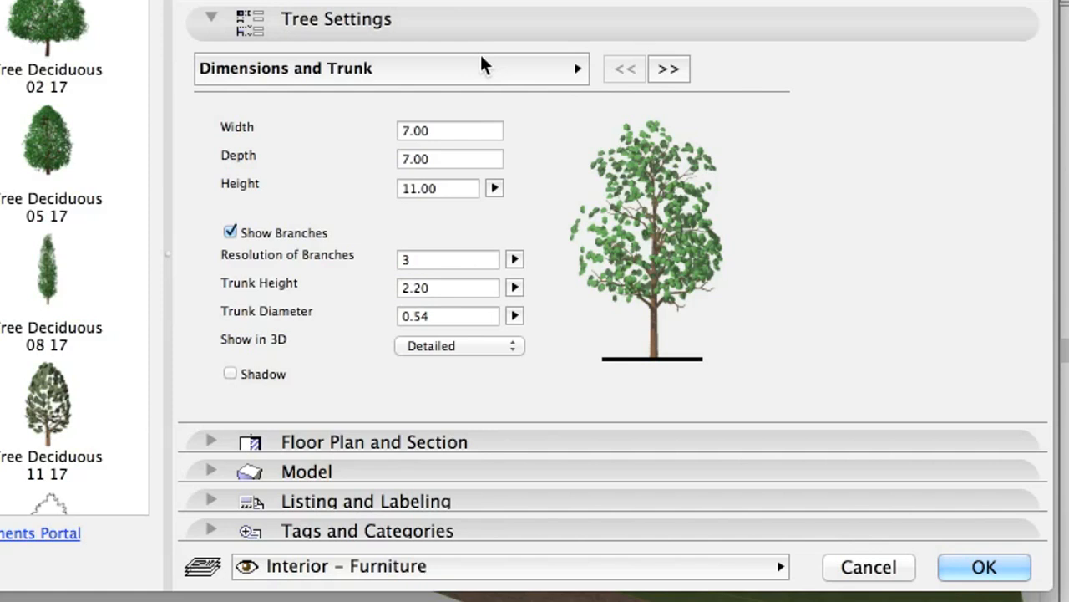
click(387, 69)
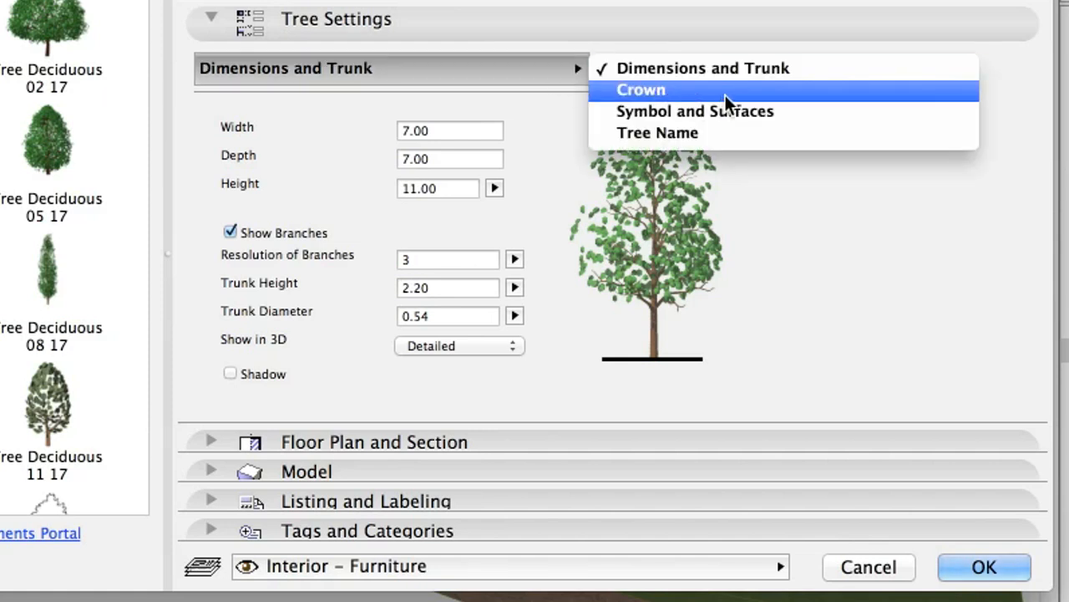
click(641, 90)
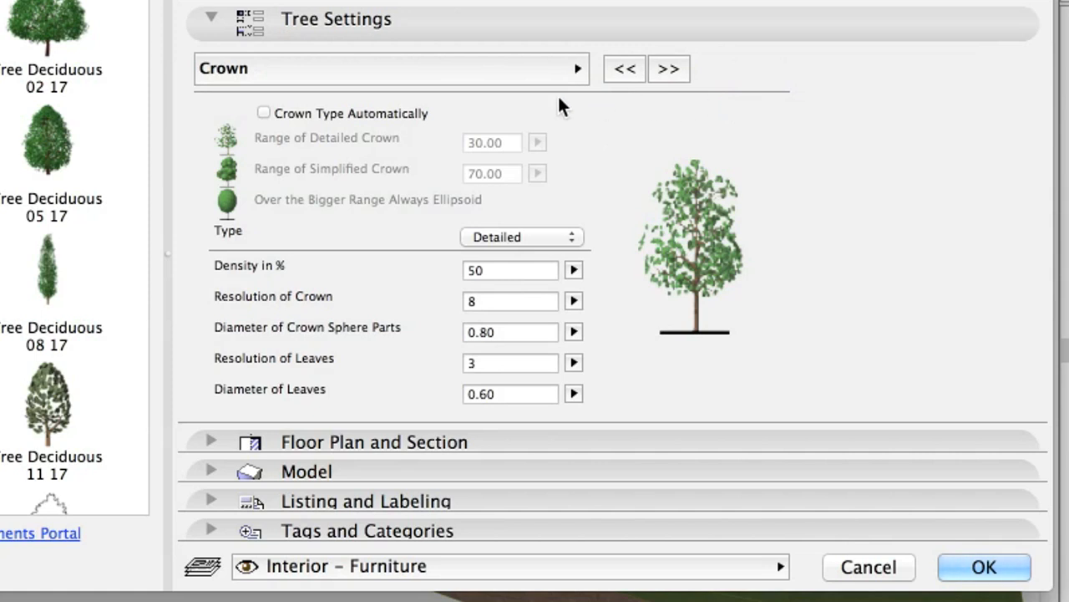
click(264, 113)
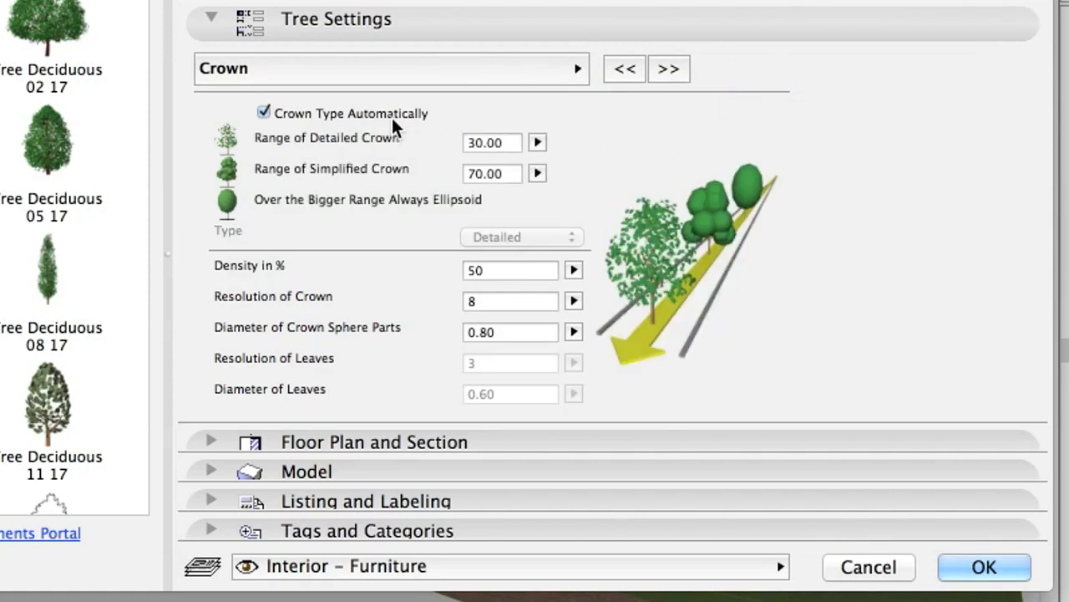
mouse_move(458, 110)
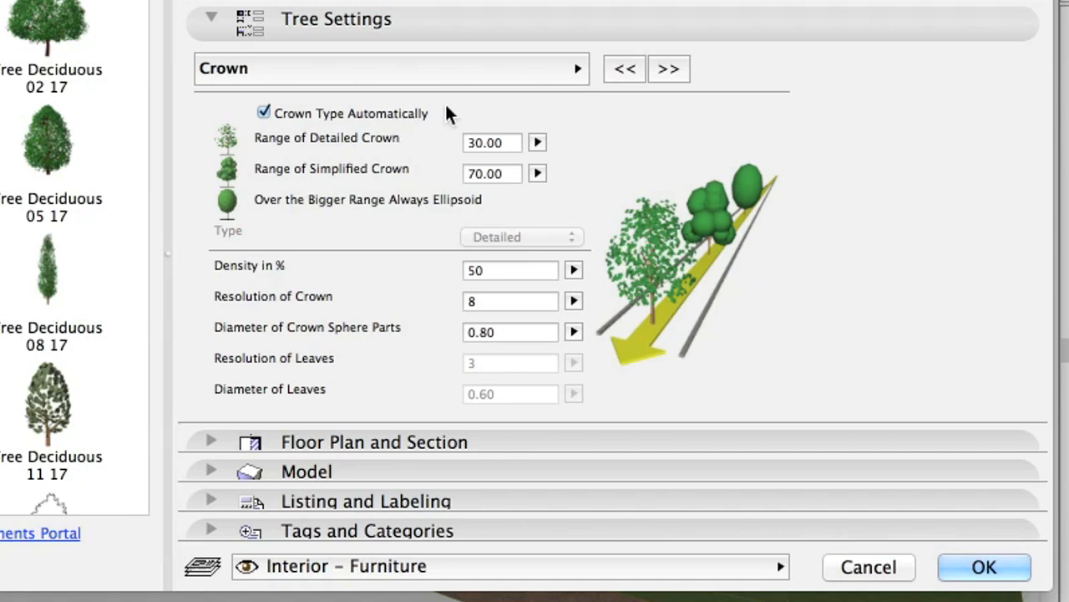
Step: Under Tags and Categories, set Position to Exterior and Element Classification to ArchiCAD Type
click(393, 70)
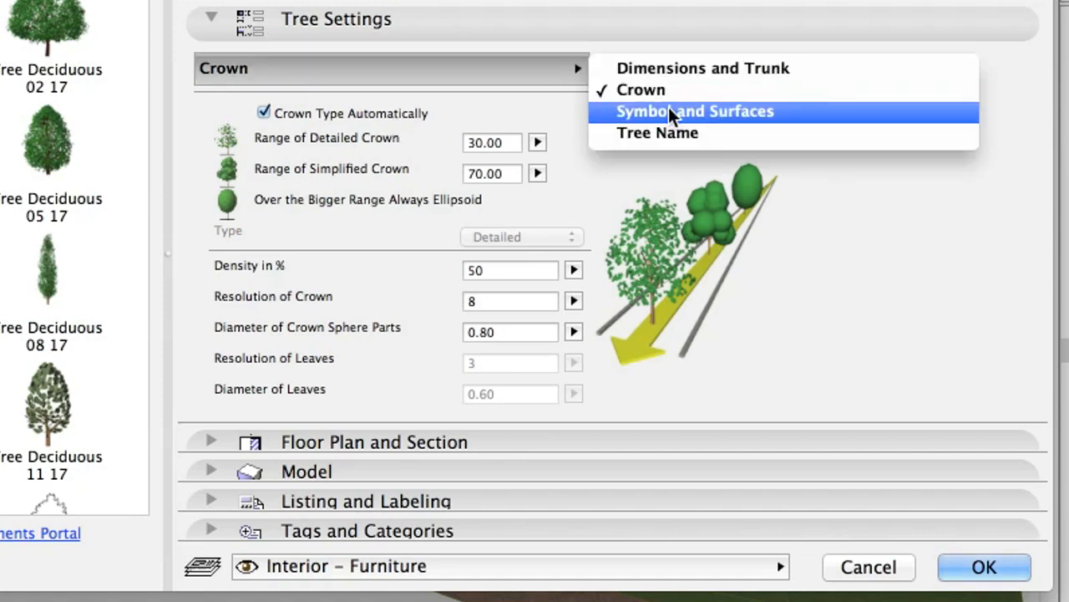
click(694, 111)
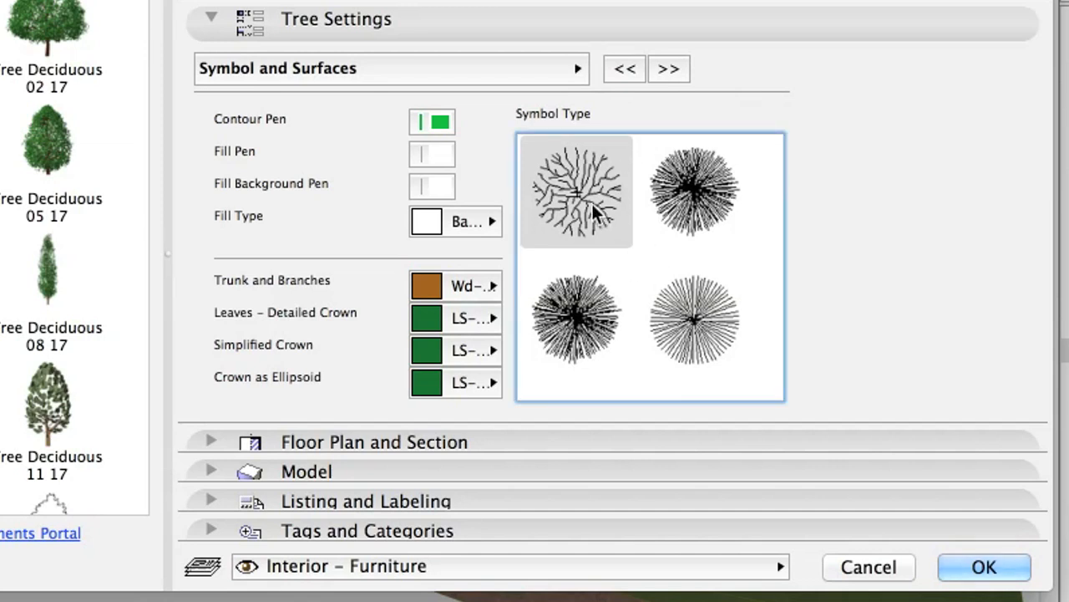
click(208, 19)
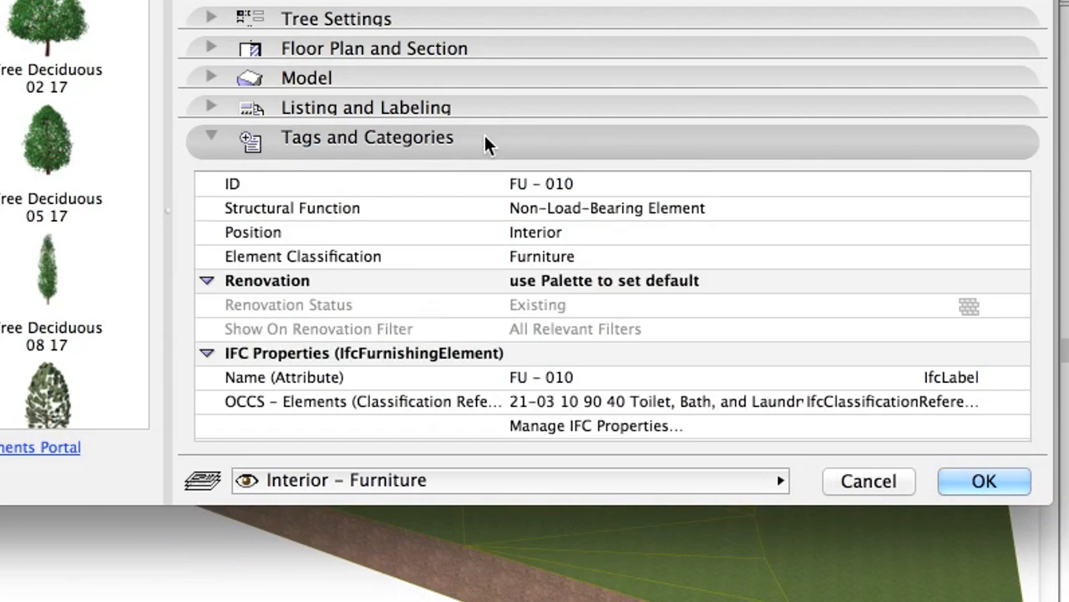
click(605, 207)
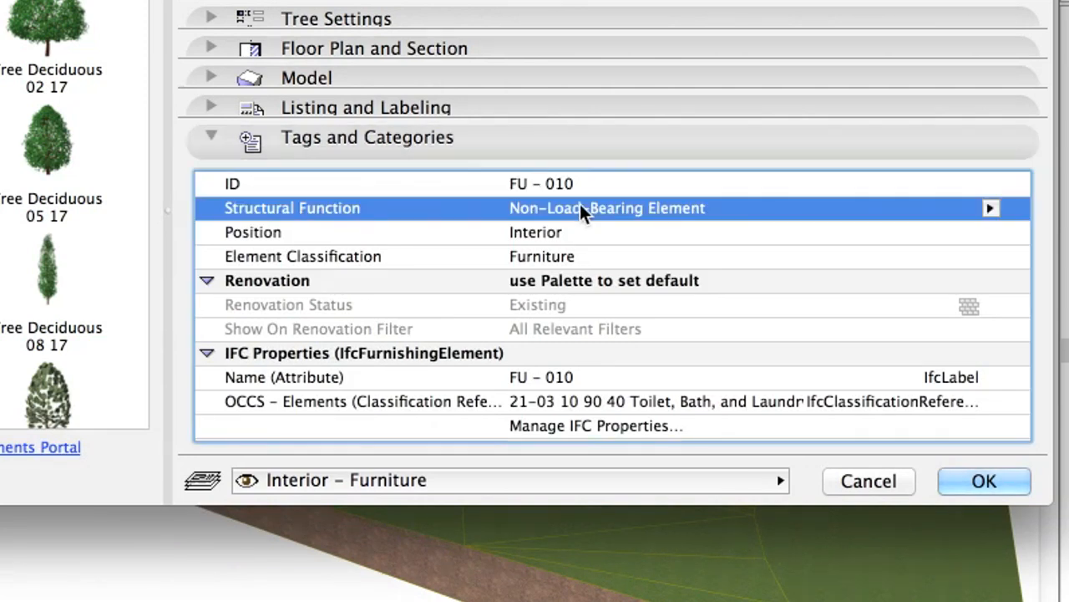
mouse_move(587, 240)
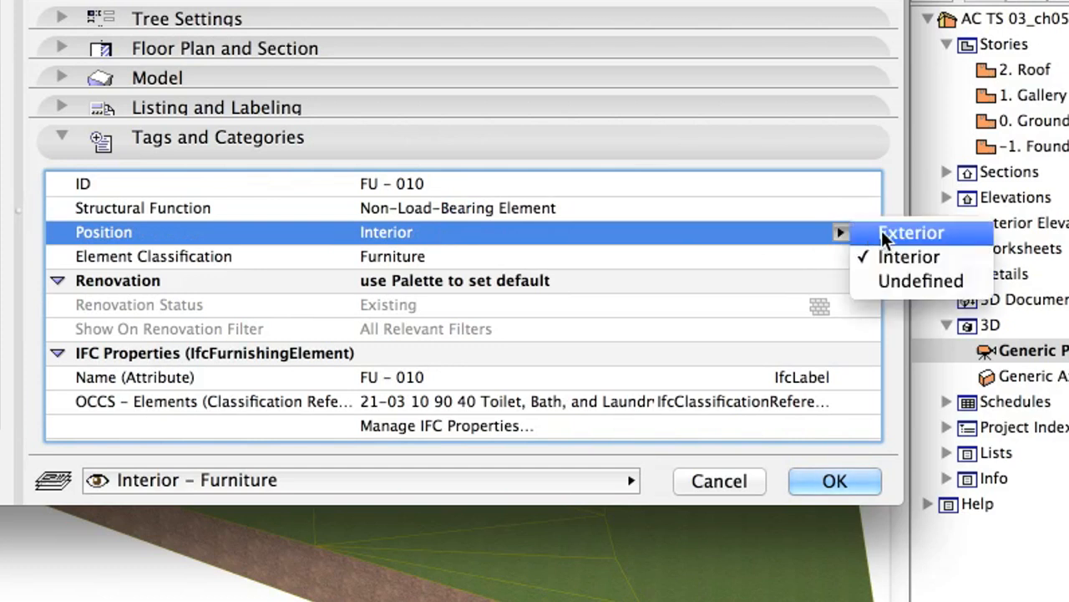
click(913, 232)
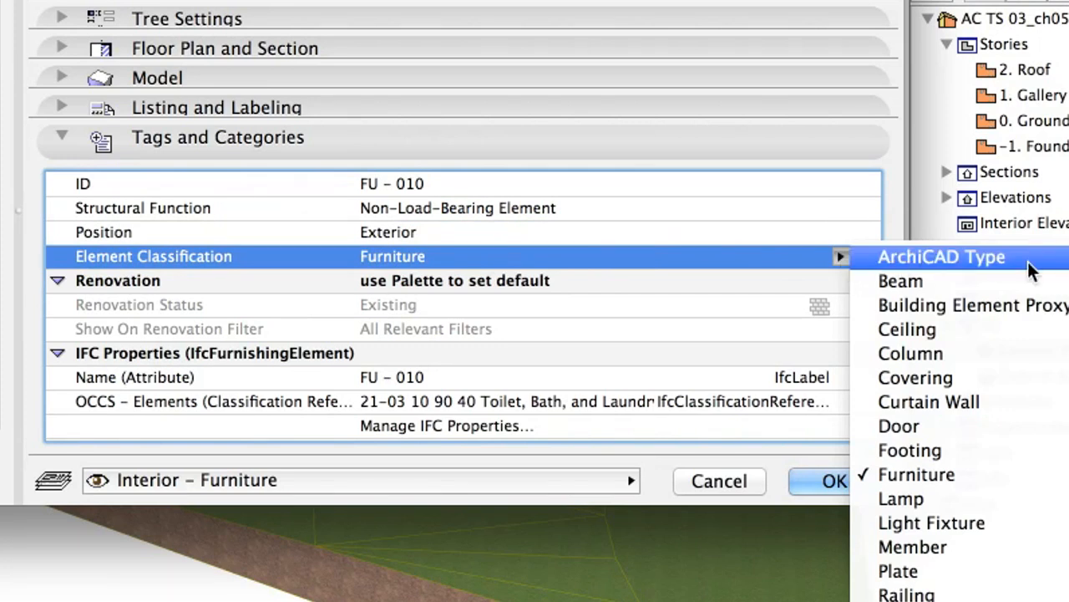
click(942, 257)
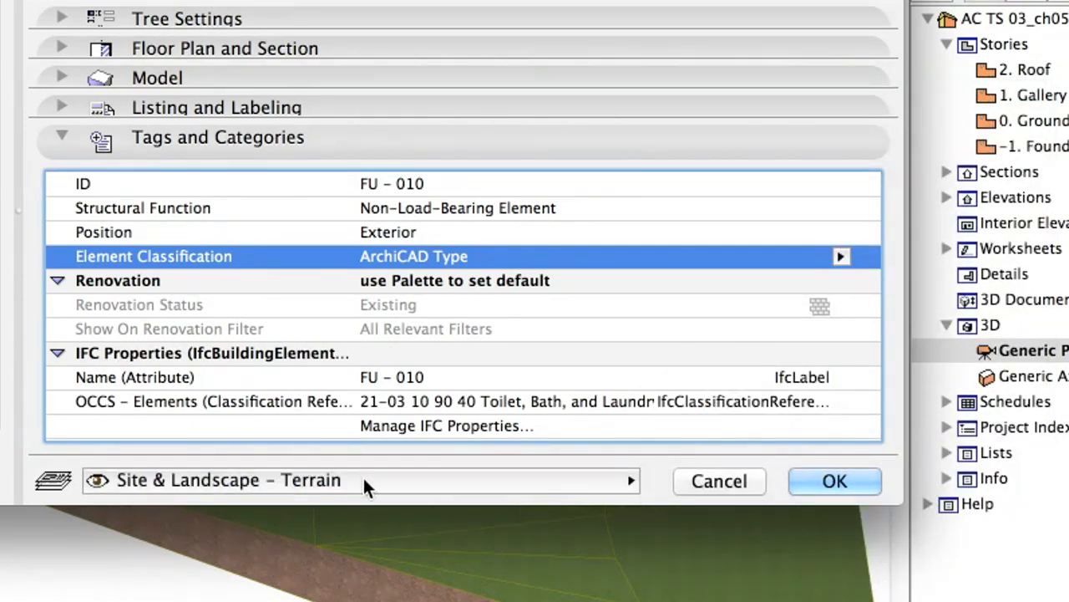
mouse_move(366, 486)
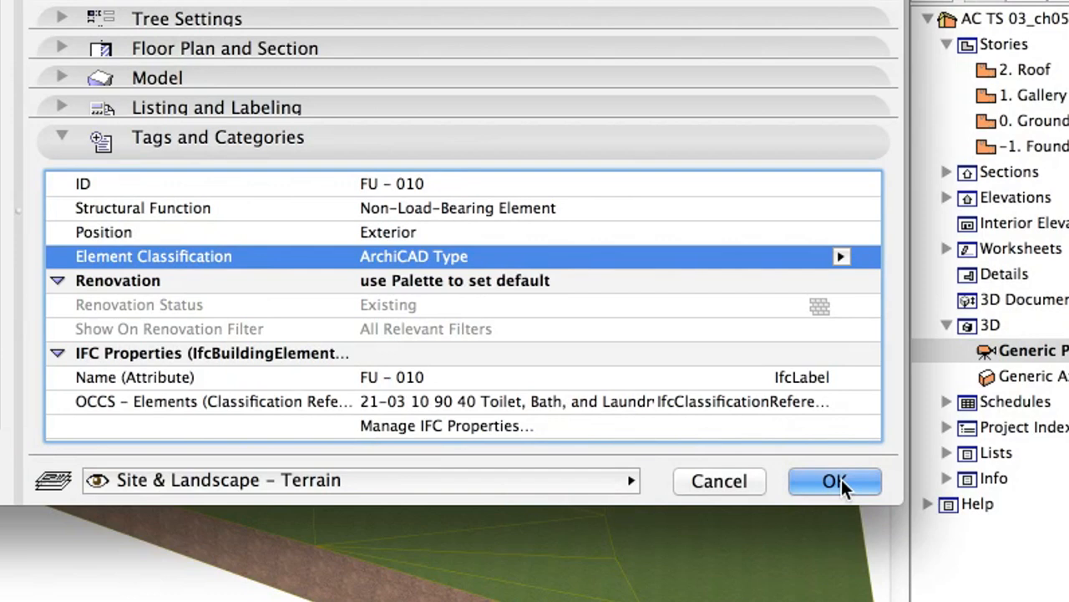
Step: Confirm the settings and place trees left of the house, behind it and at the front right
click(836, 481)
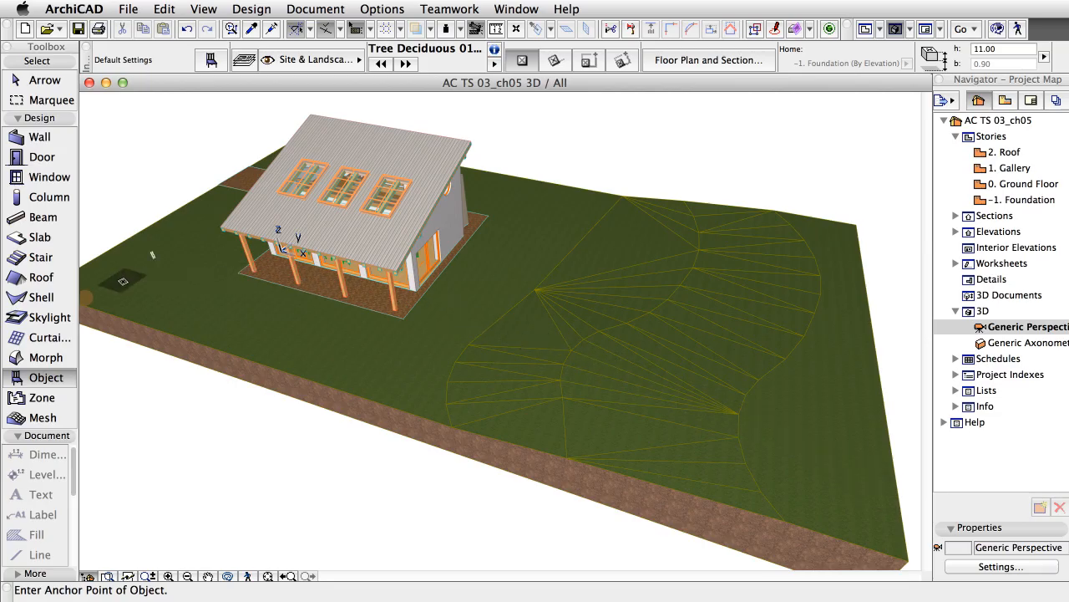
click(120, 281)
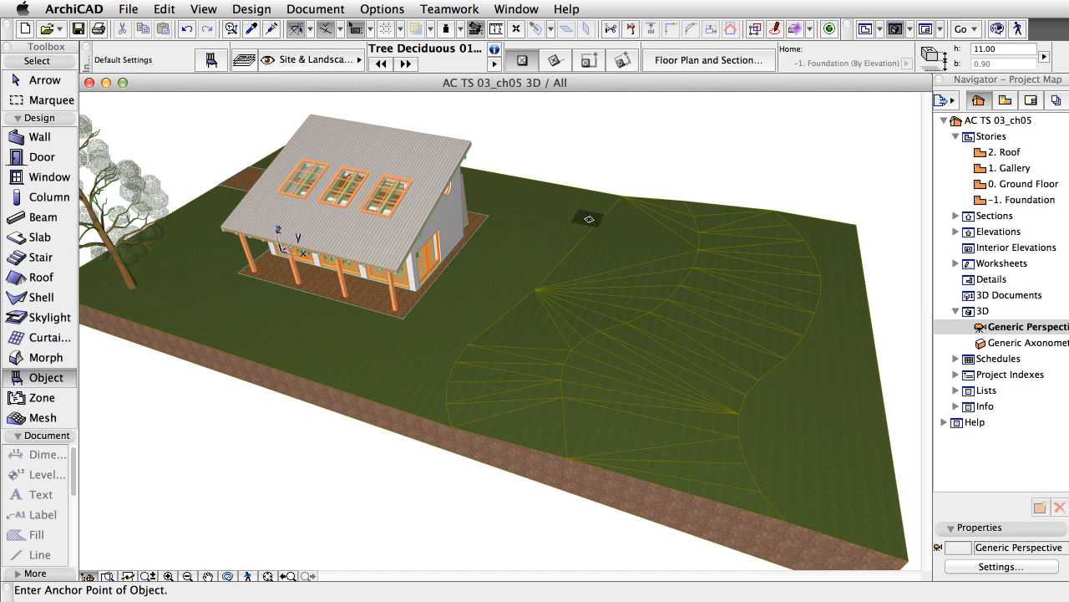
click(587, 217)
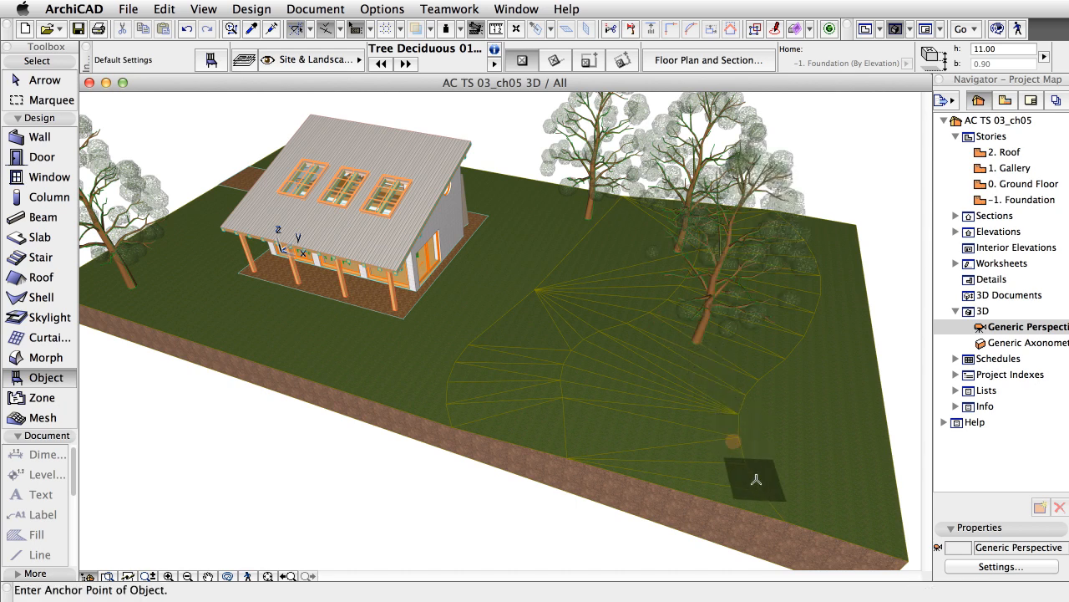
click(752, 475)
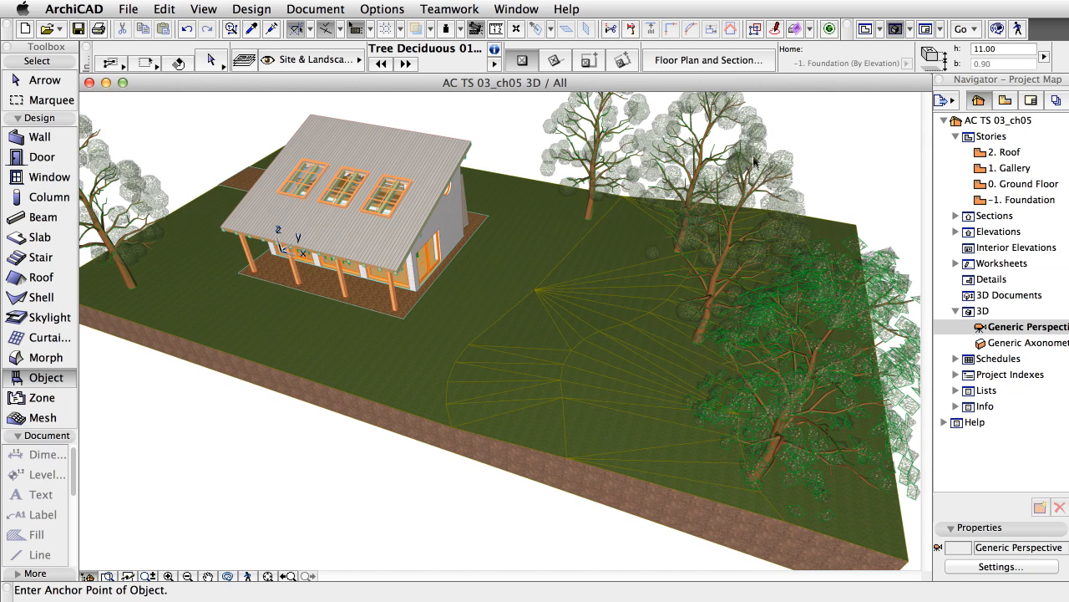
mouse_move(752, 164)
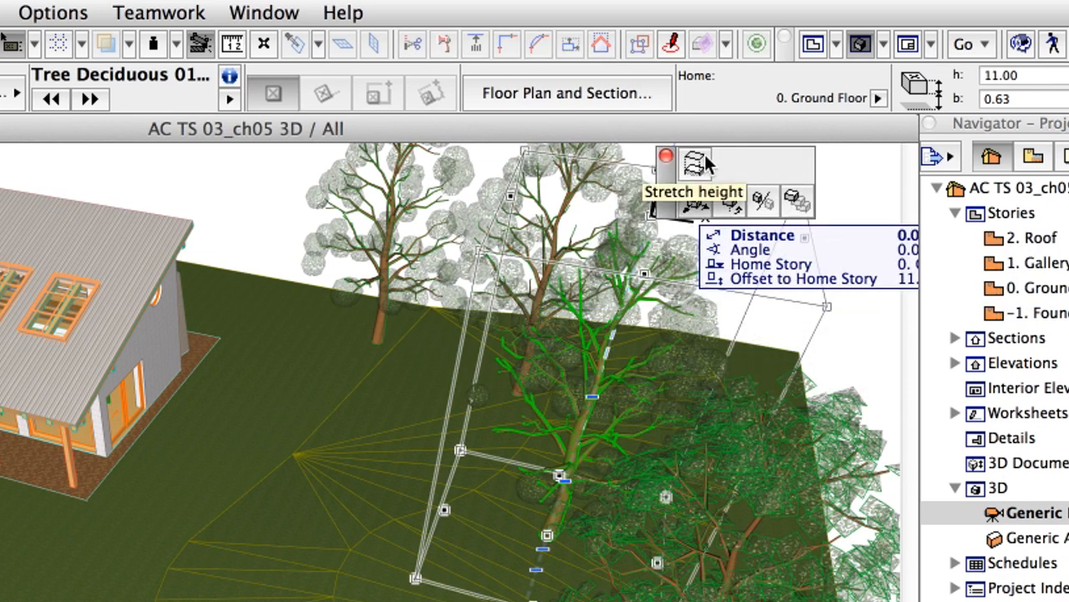
click(693, 164)
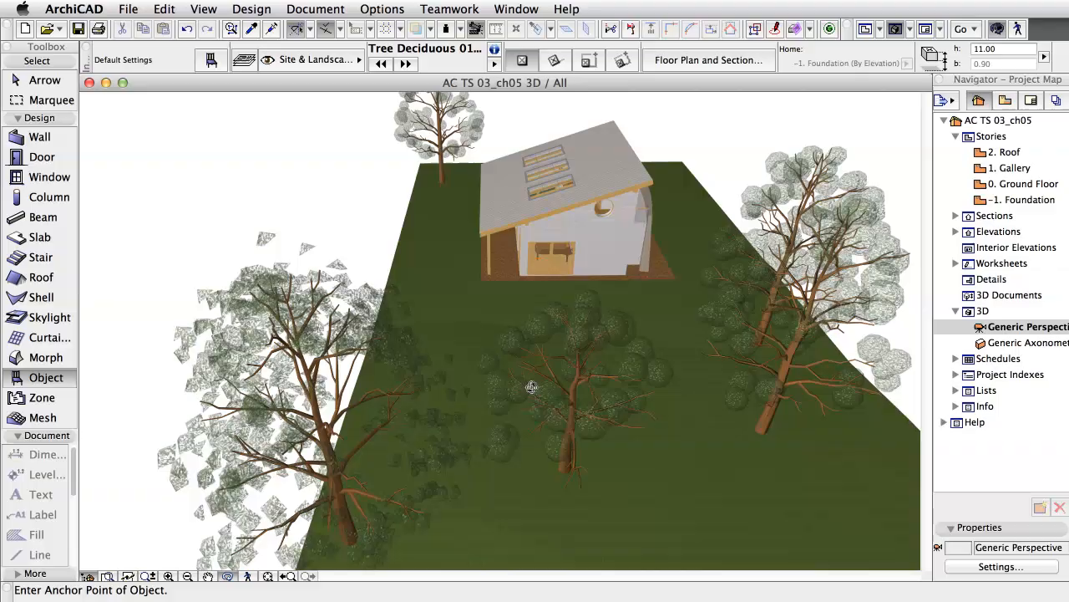
drag(532, 388, 335, 361)
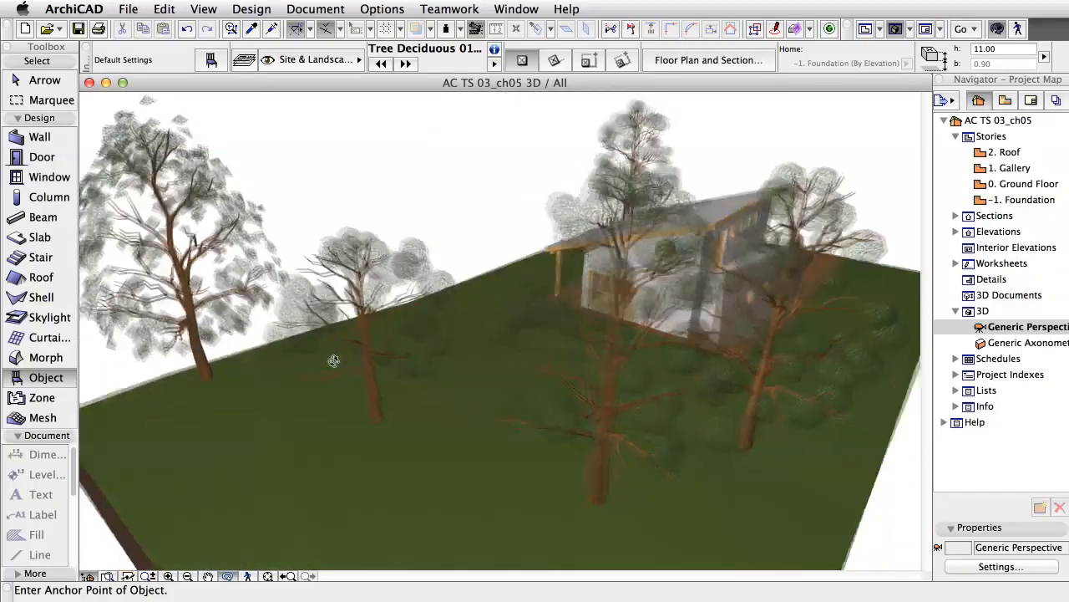